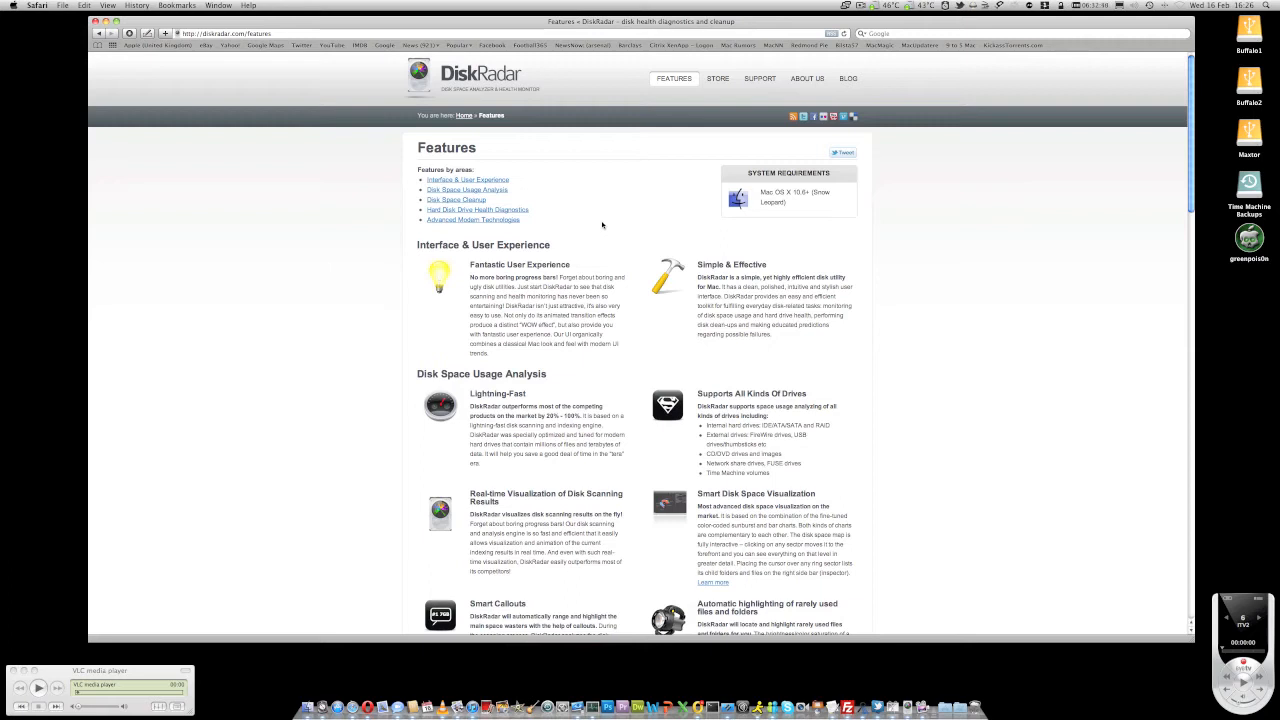
Scroll the DiskRadar Features page down past disk space analysis to the Disk Space Cleanup section.
scroll(down, 3)
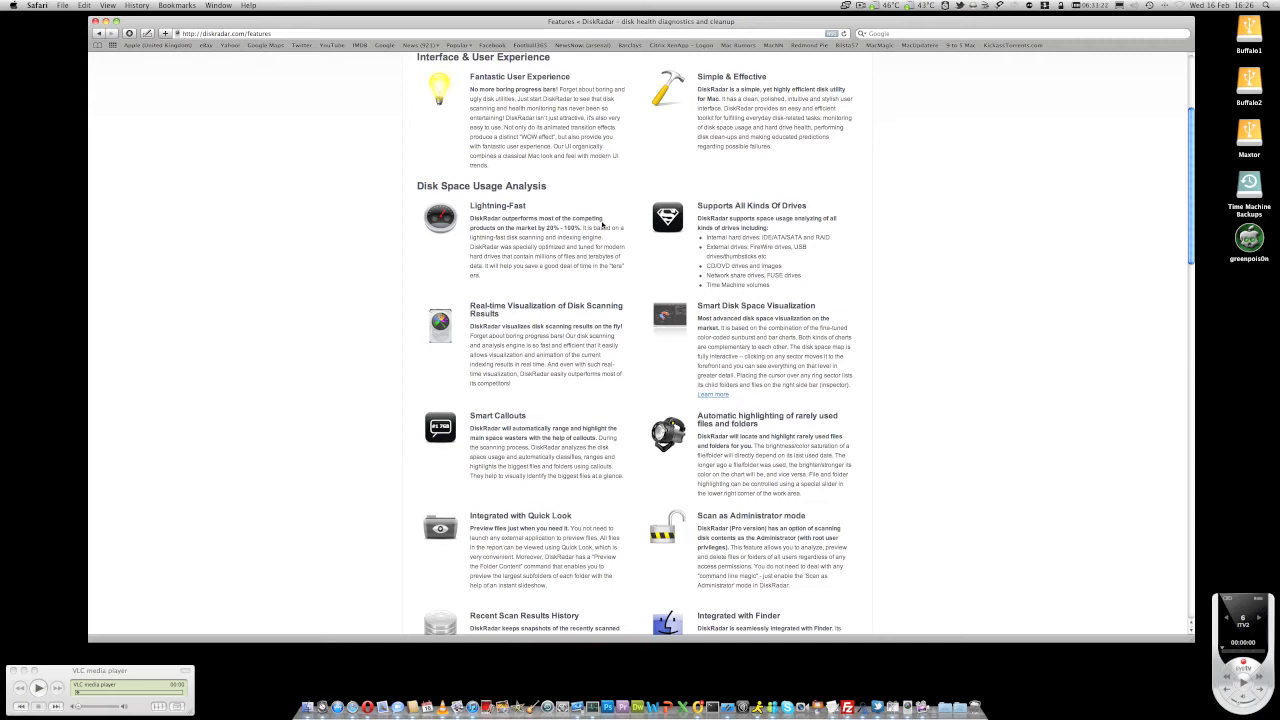
scroll(down, 3)
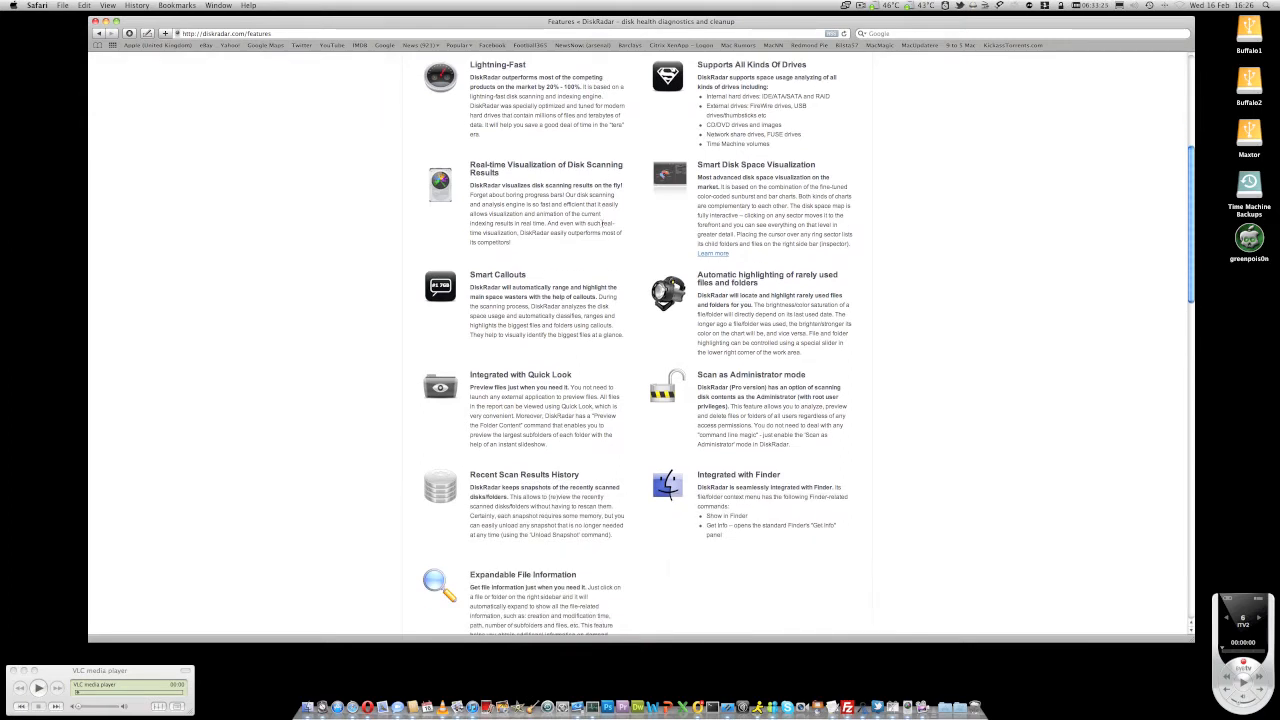
scroll(down, 3)
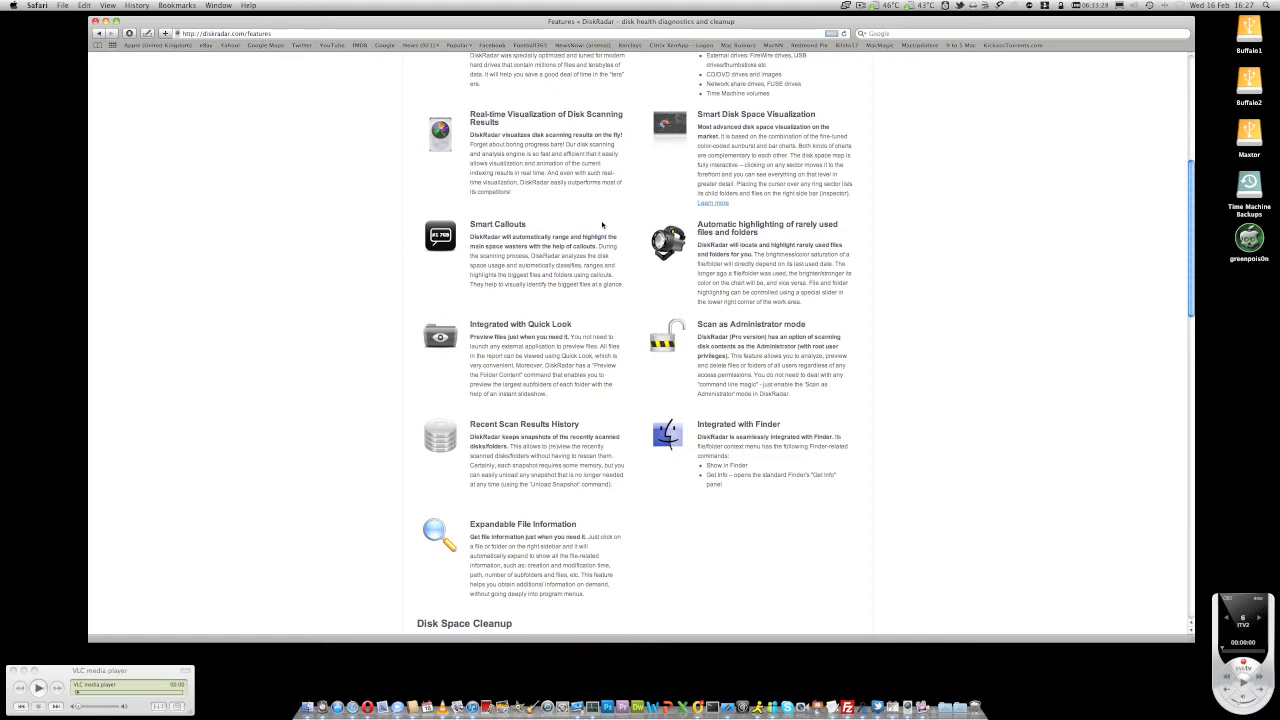
scroll(down, 3)
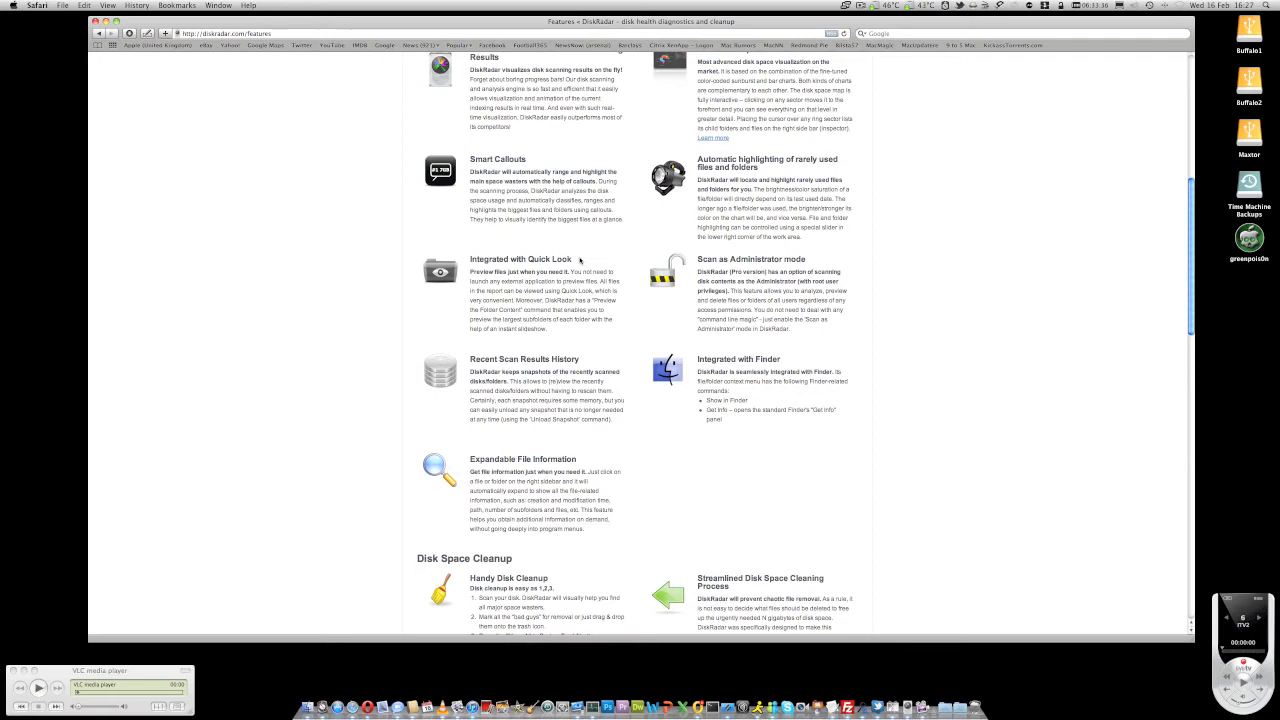
scroll(down, 3)
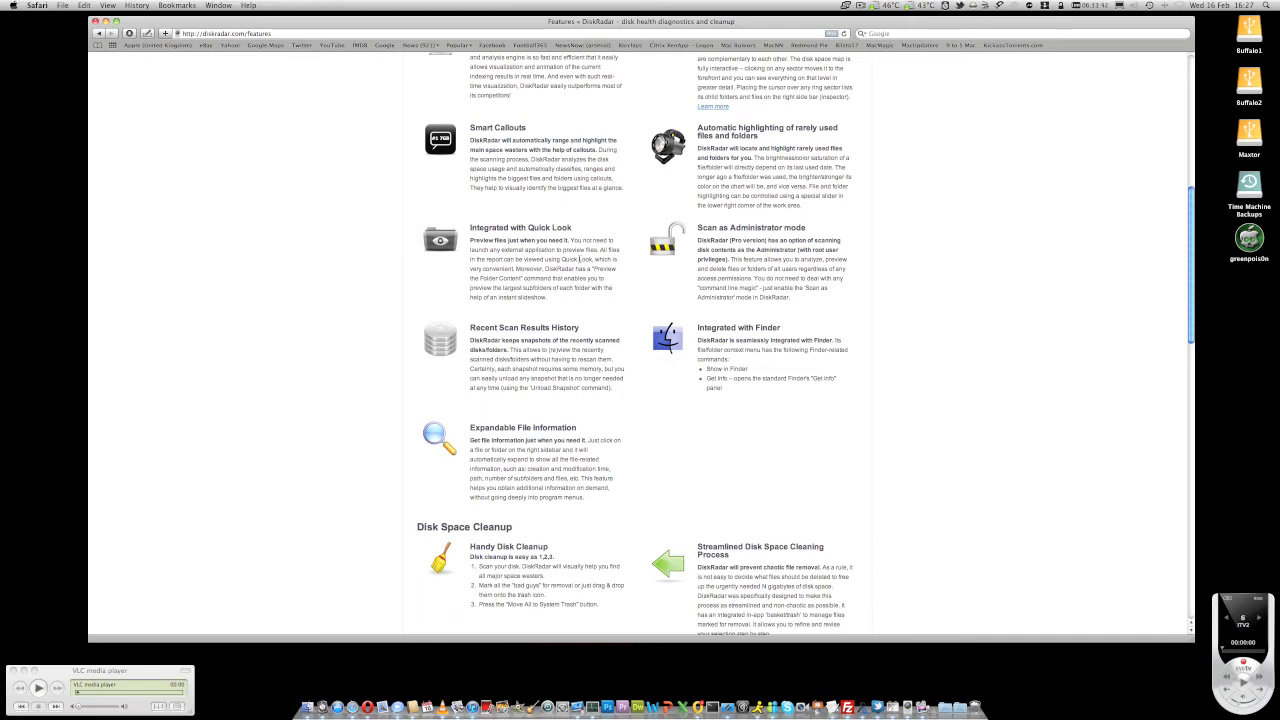
scroll(down, 3)
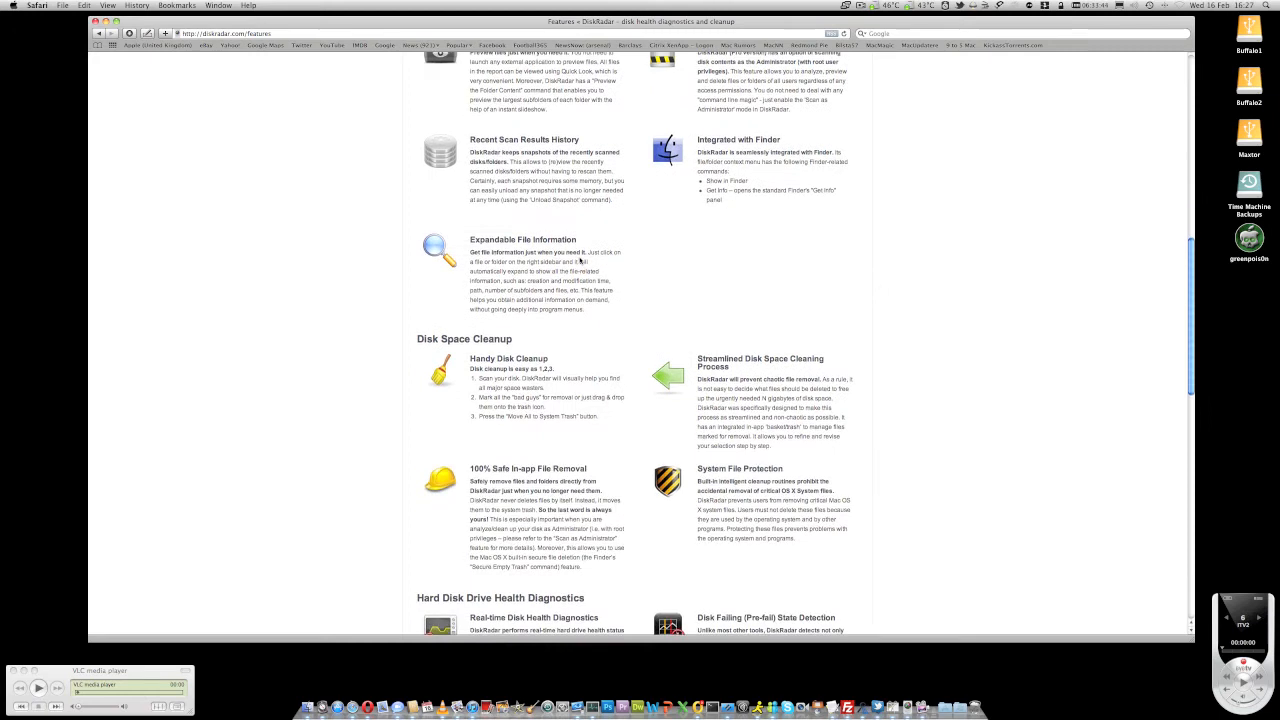
scroll(down, 3)
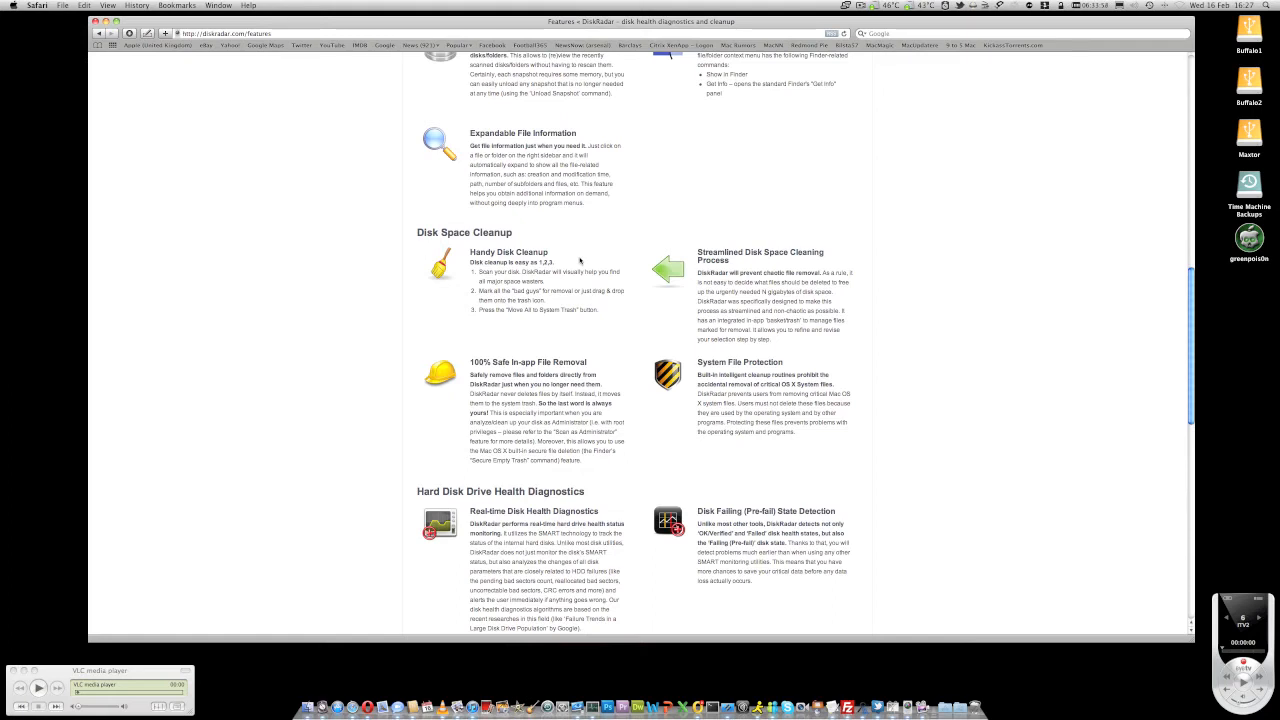
Scroll further to the Hard Disk Drive Health Diagnostics section and the start of Advanced Modern Technologies.
scroll(down, 3)
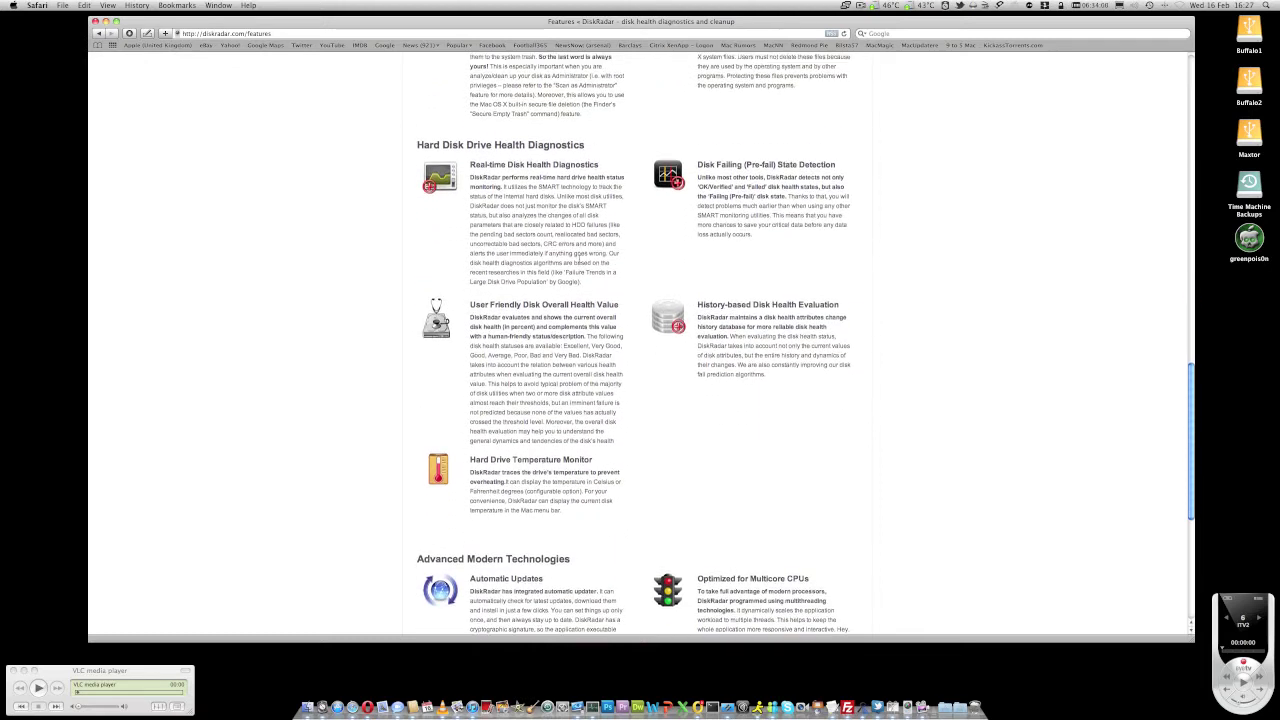
scroll(down, 3)
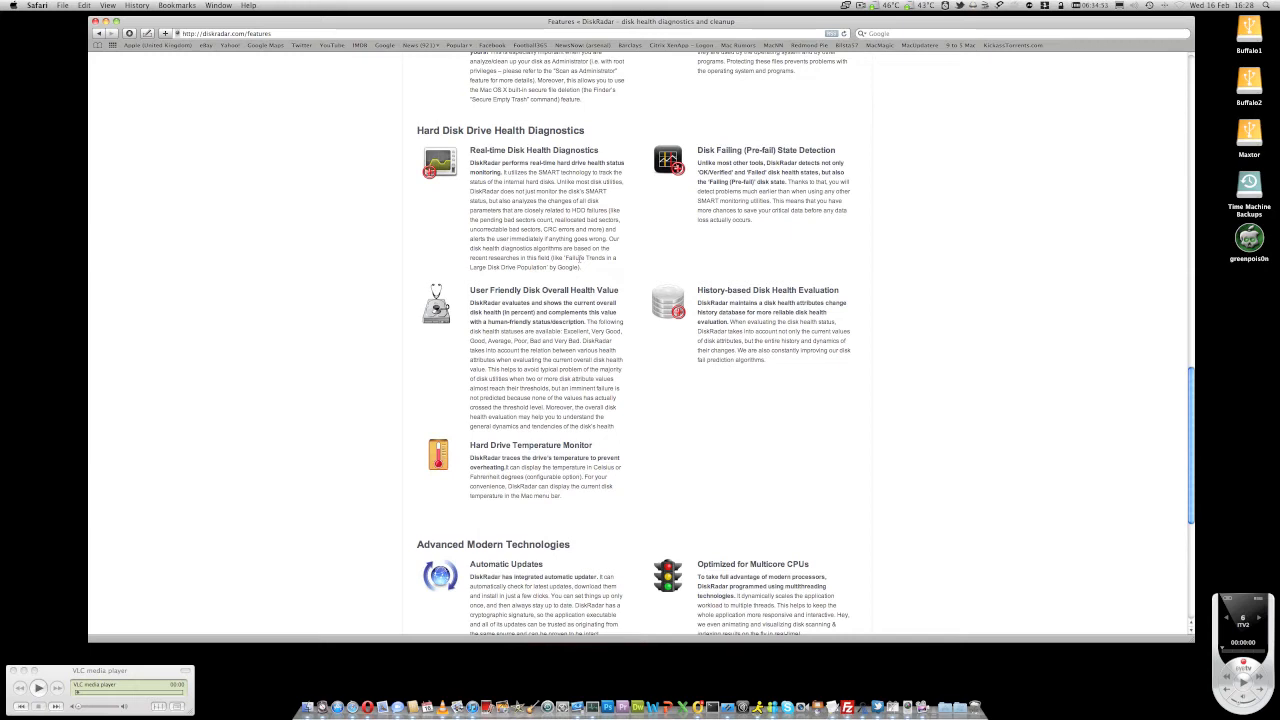
scroll(down, 3)
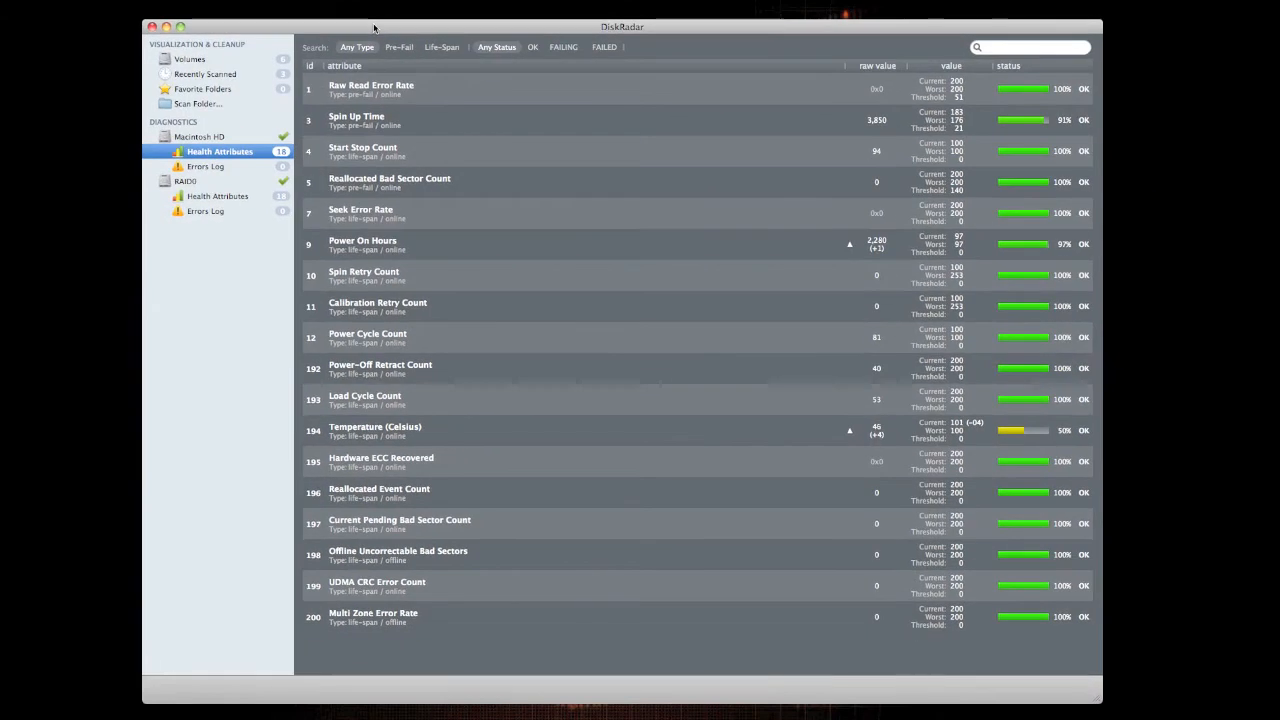
mouse_move(372, 76)
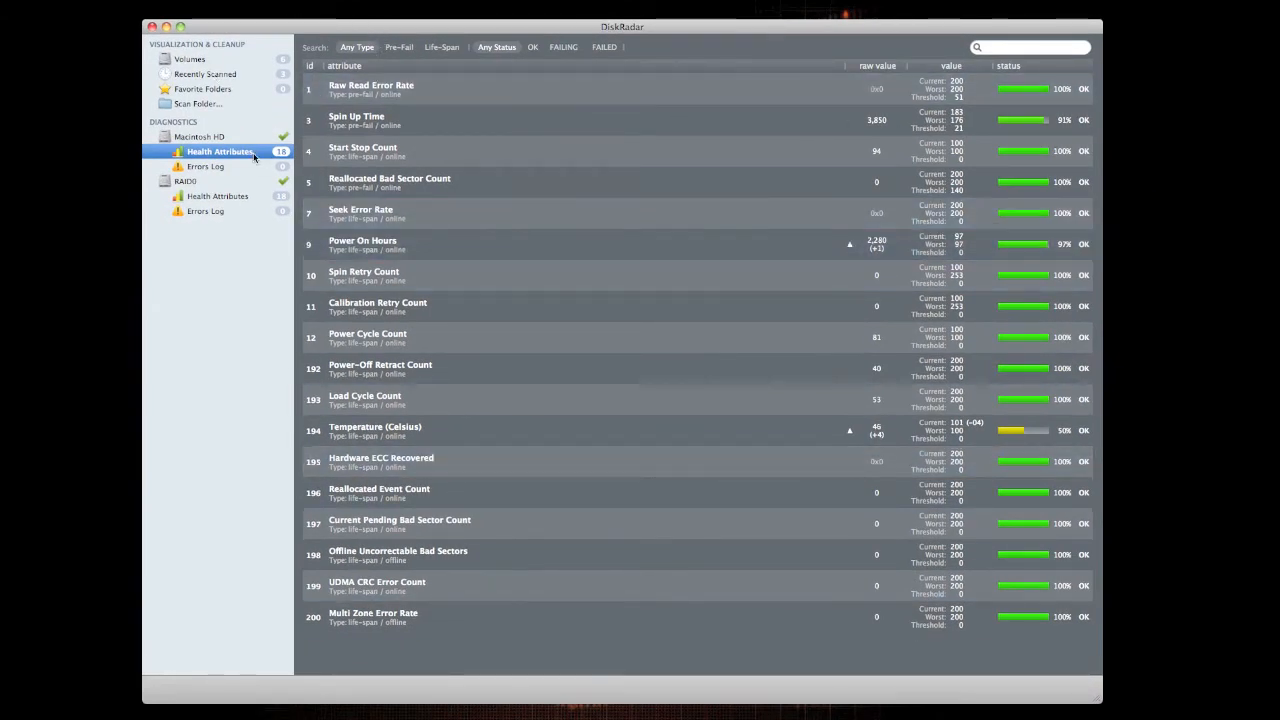
Show the volume list with Macintosh HD, RAID0, Time Machine Backups, Buffalo2, Buffalo1 and Mentor.
click(188, 58)
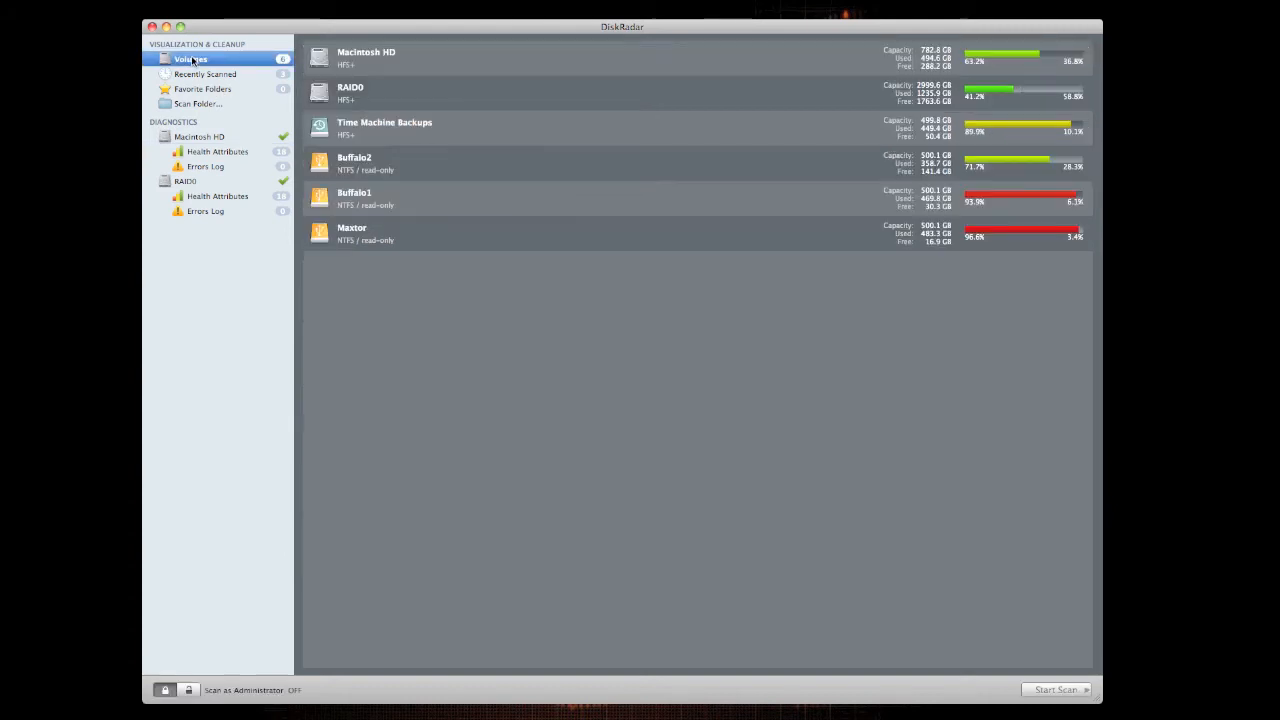
mouse_move(392, 220)
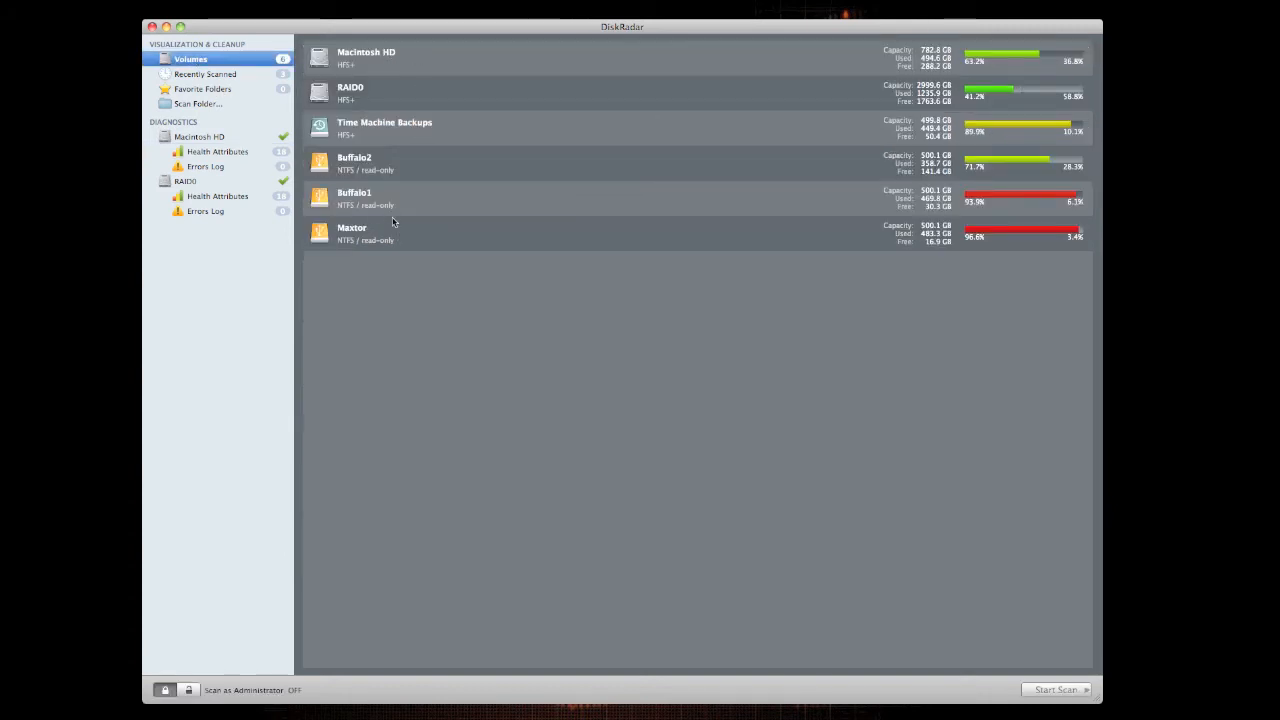
mouse_move(376, 156)
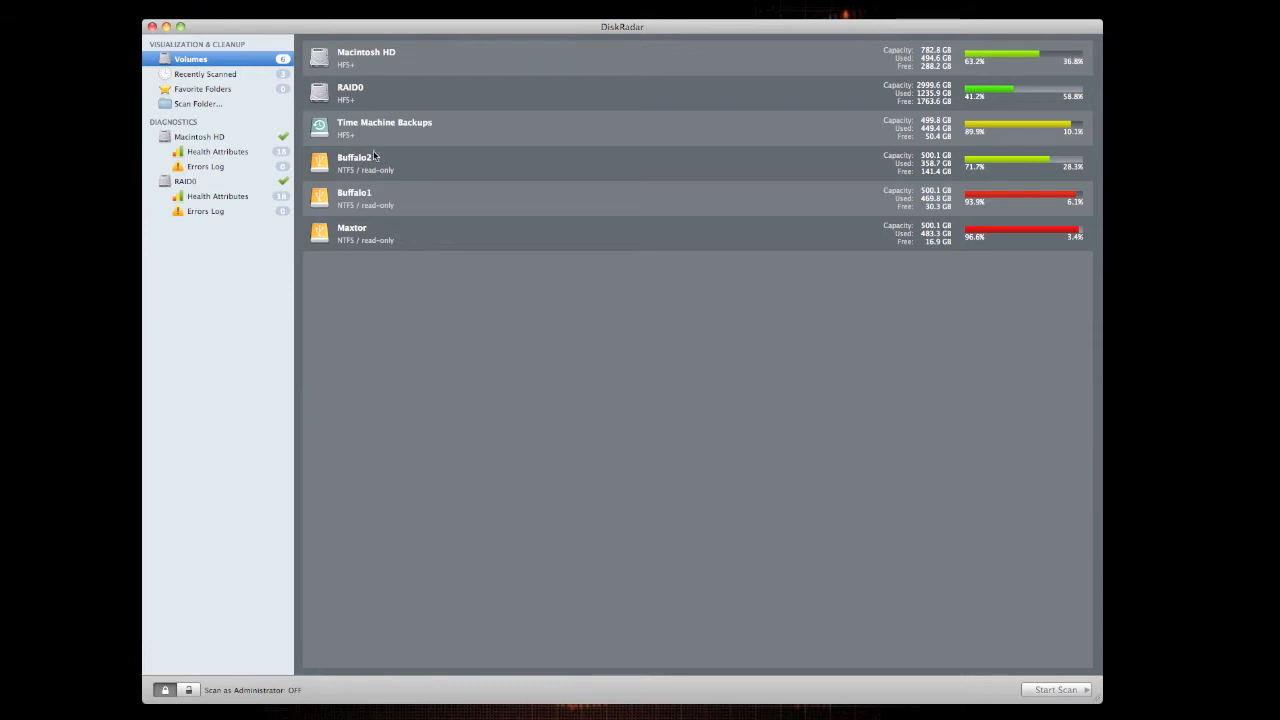
mouse_move(376, 132)
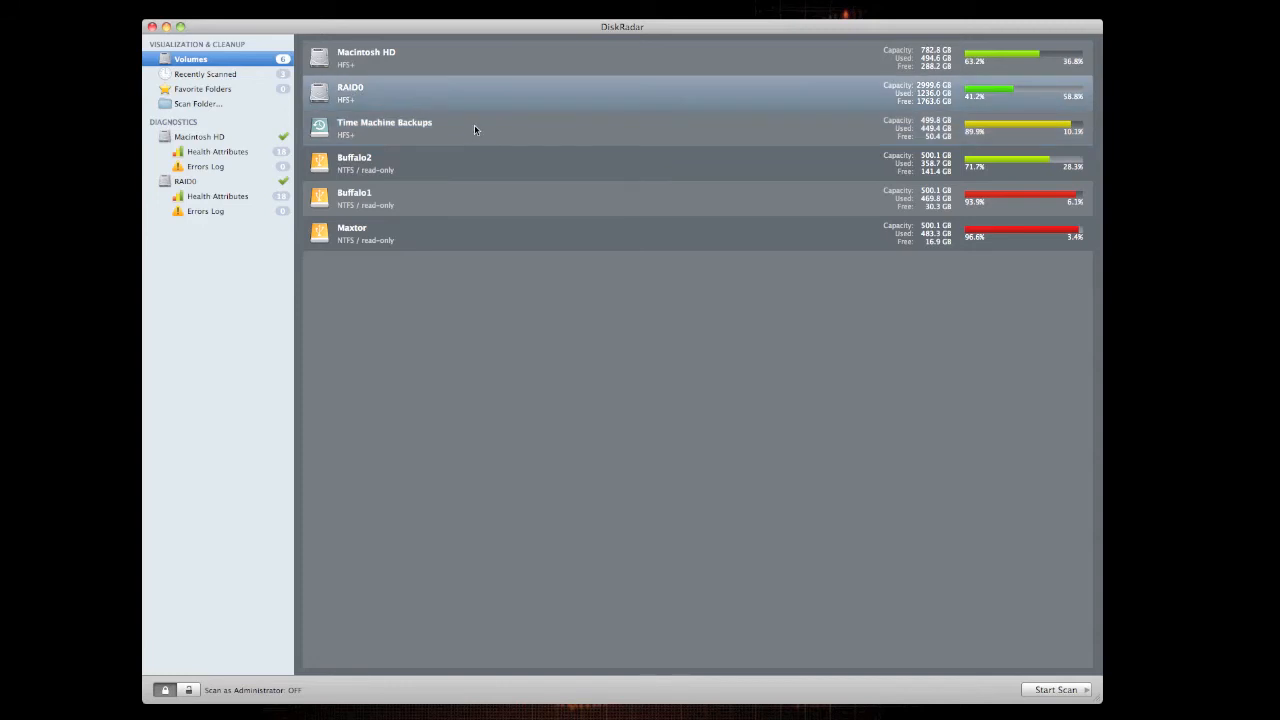
mouse_move(924, 90)
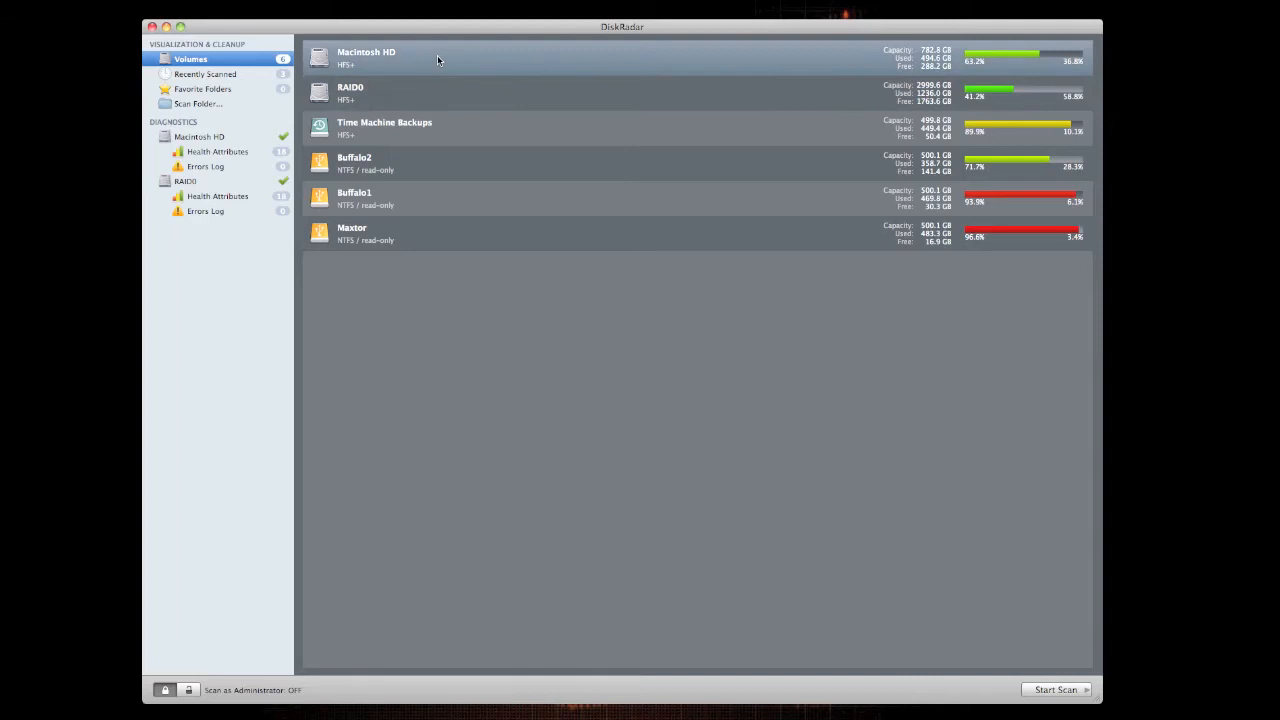
mouse_move(924, 62)
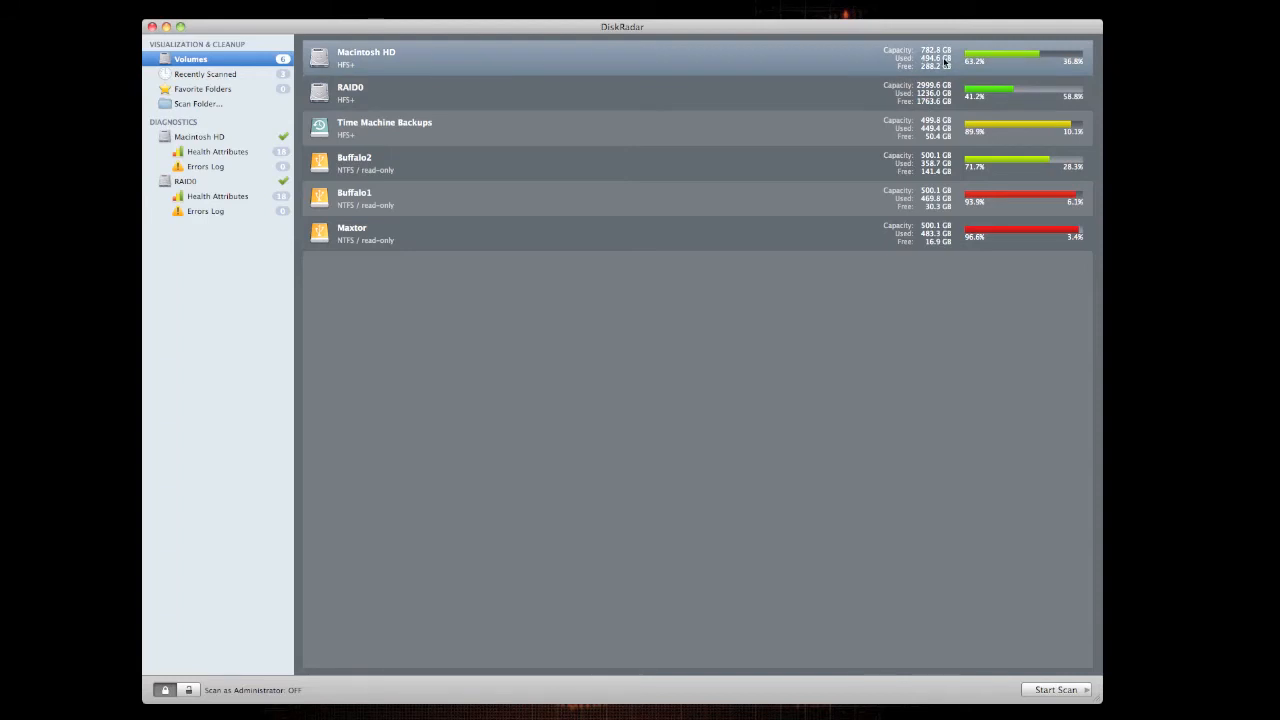
mouse_move(520, 70)
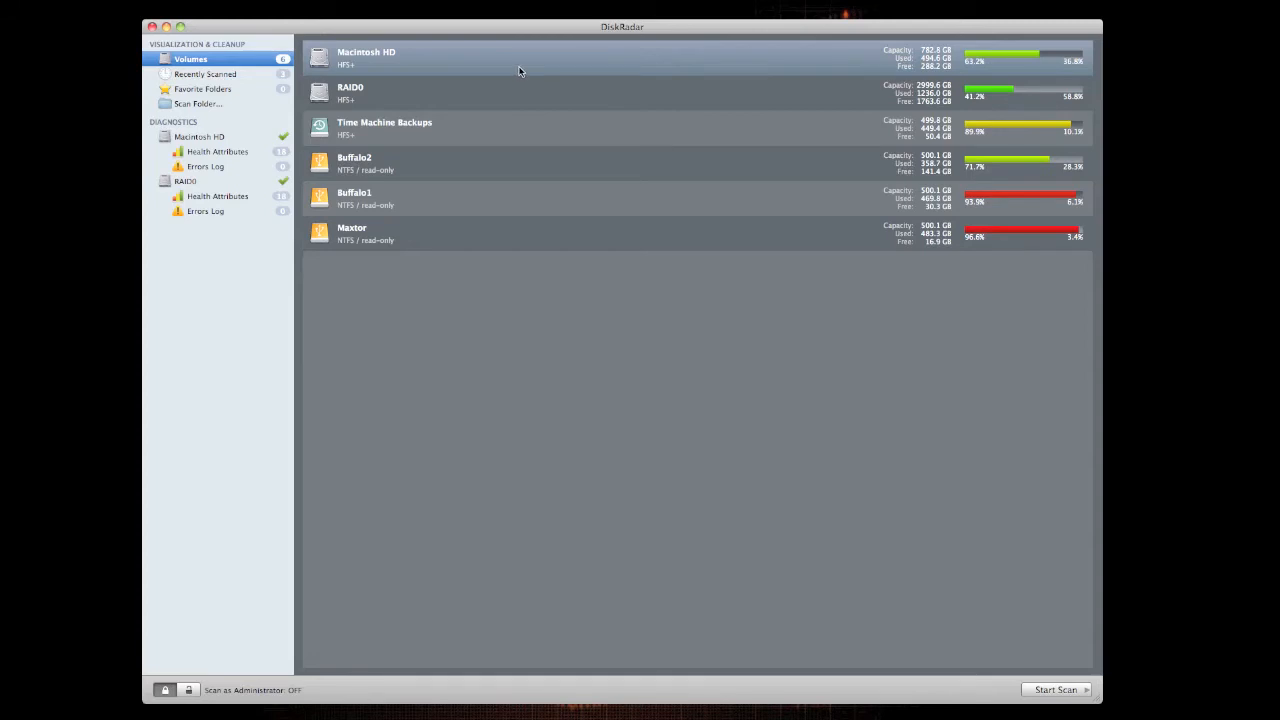
mouse_move(388, 64)
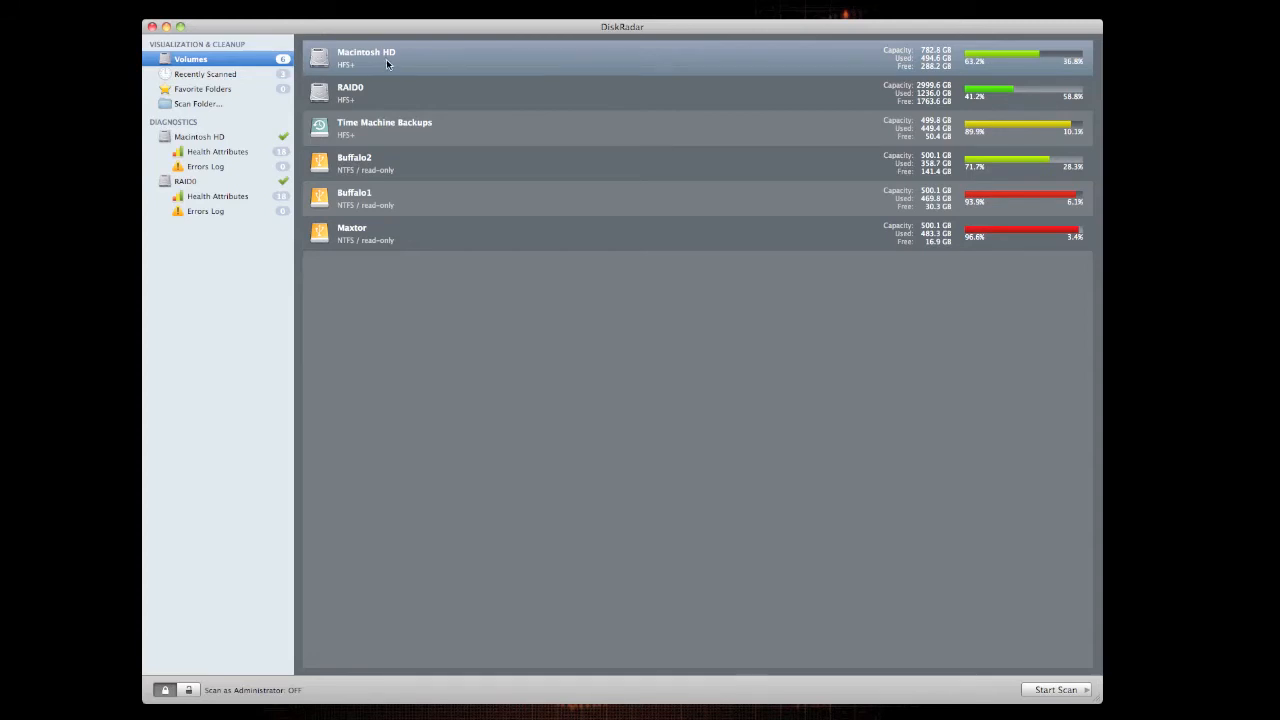
Show Macintosh HD's disk-usage sunburst, where Users takes the largest share.
click(1056, 688)
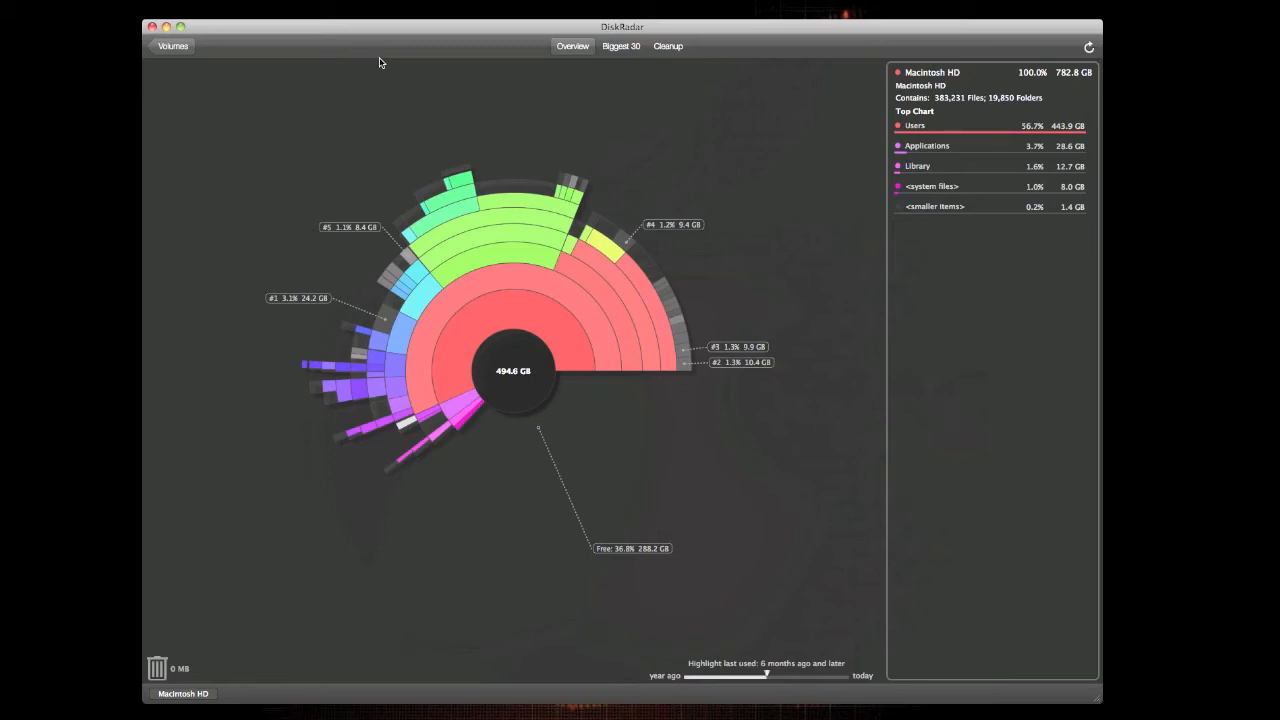
click(490, 324)
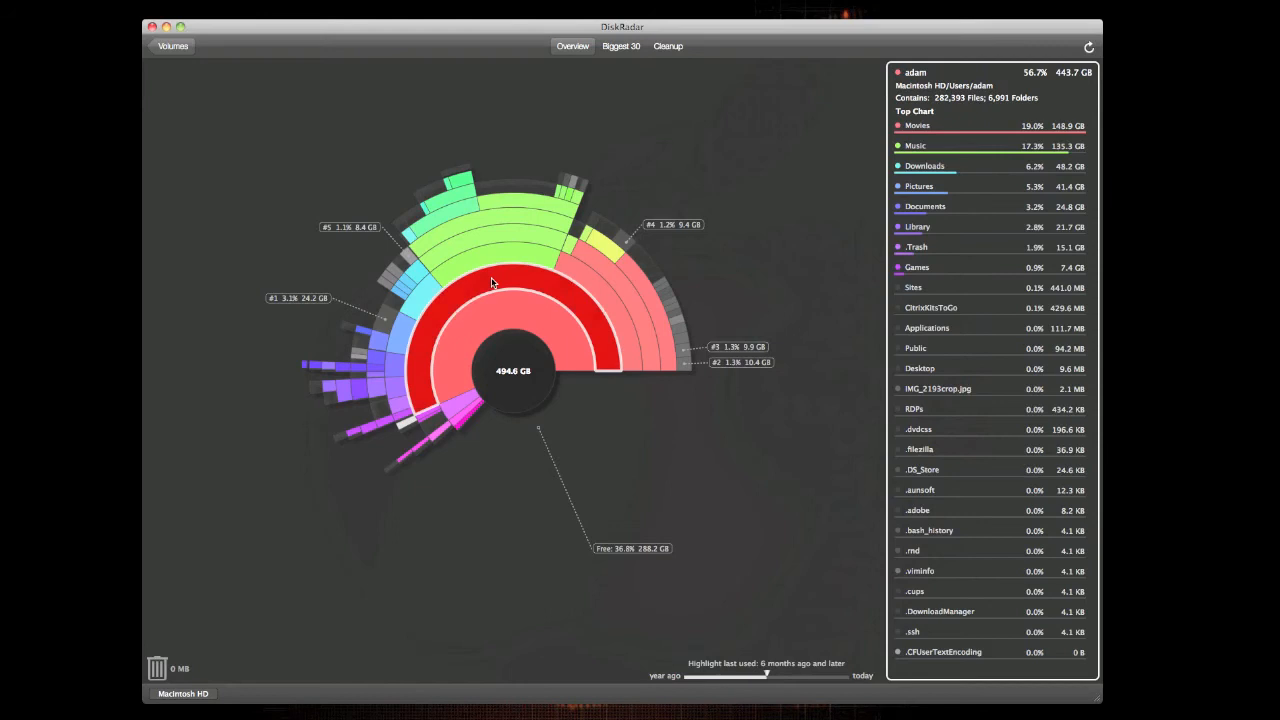
click(916, 144)
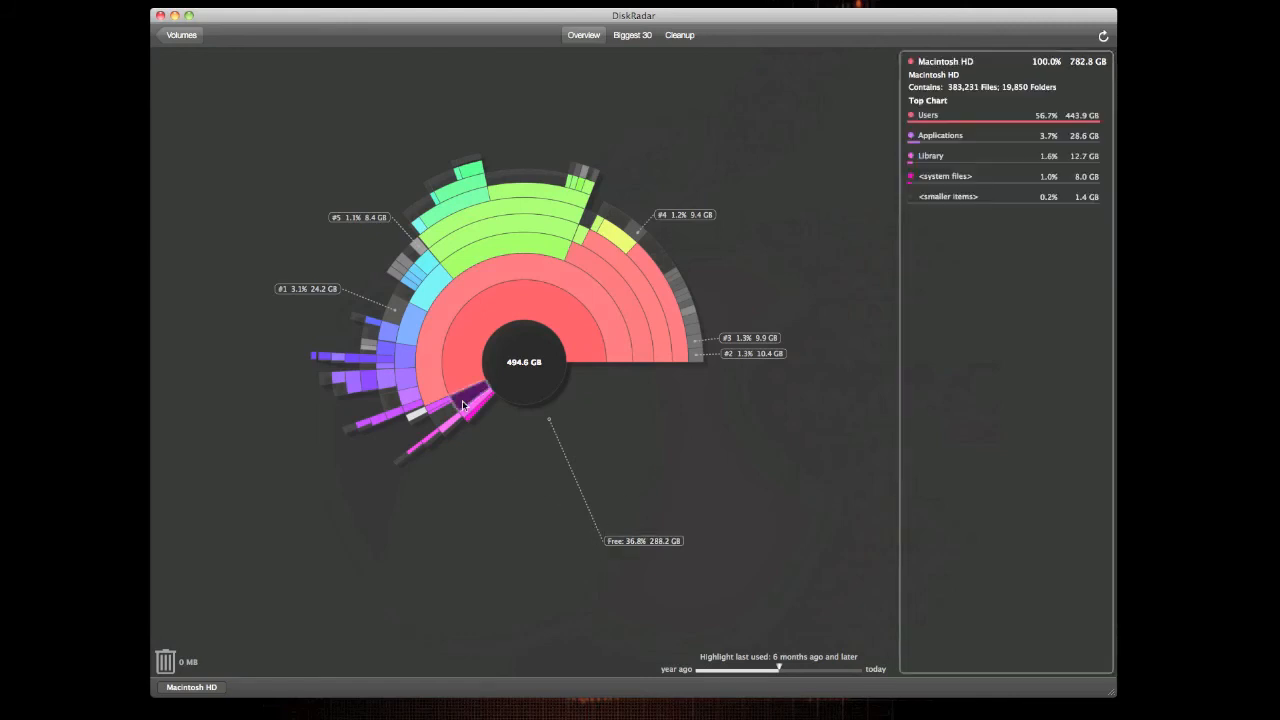
click(480, 340)
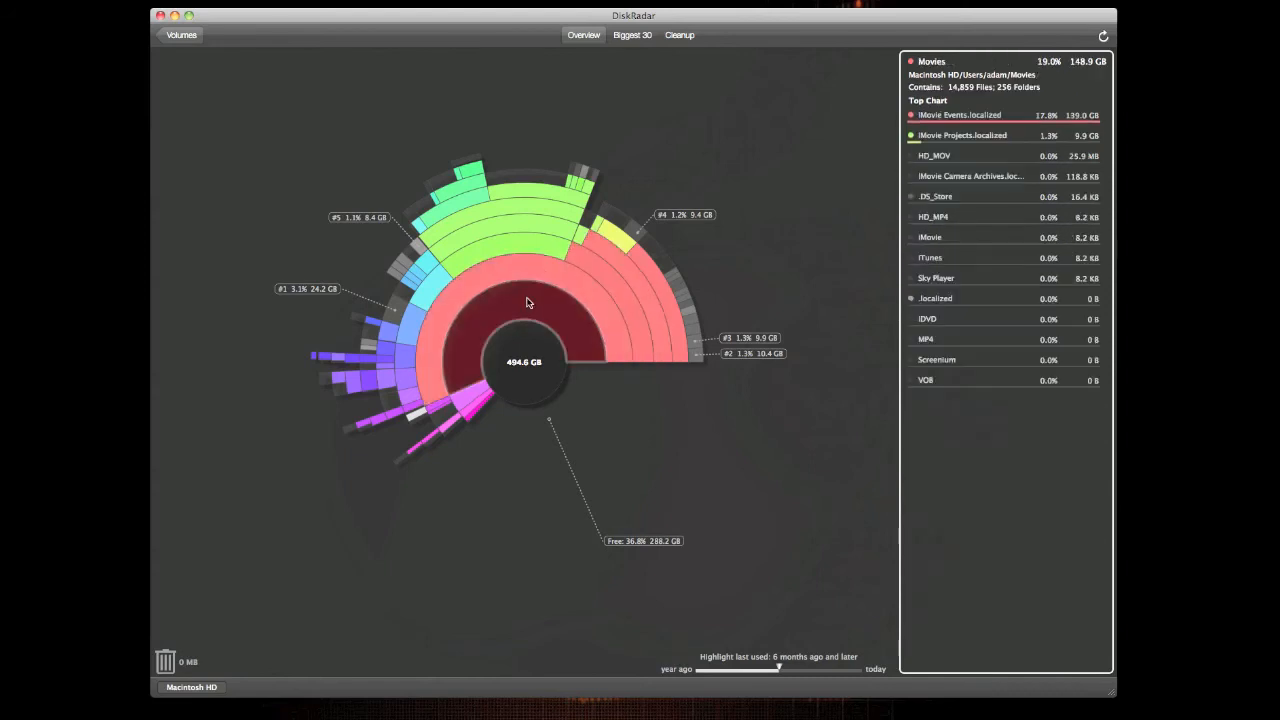
click(528, 300)
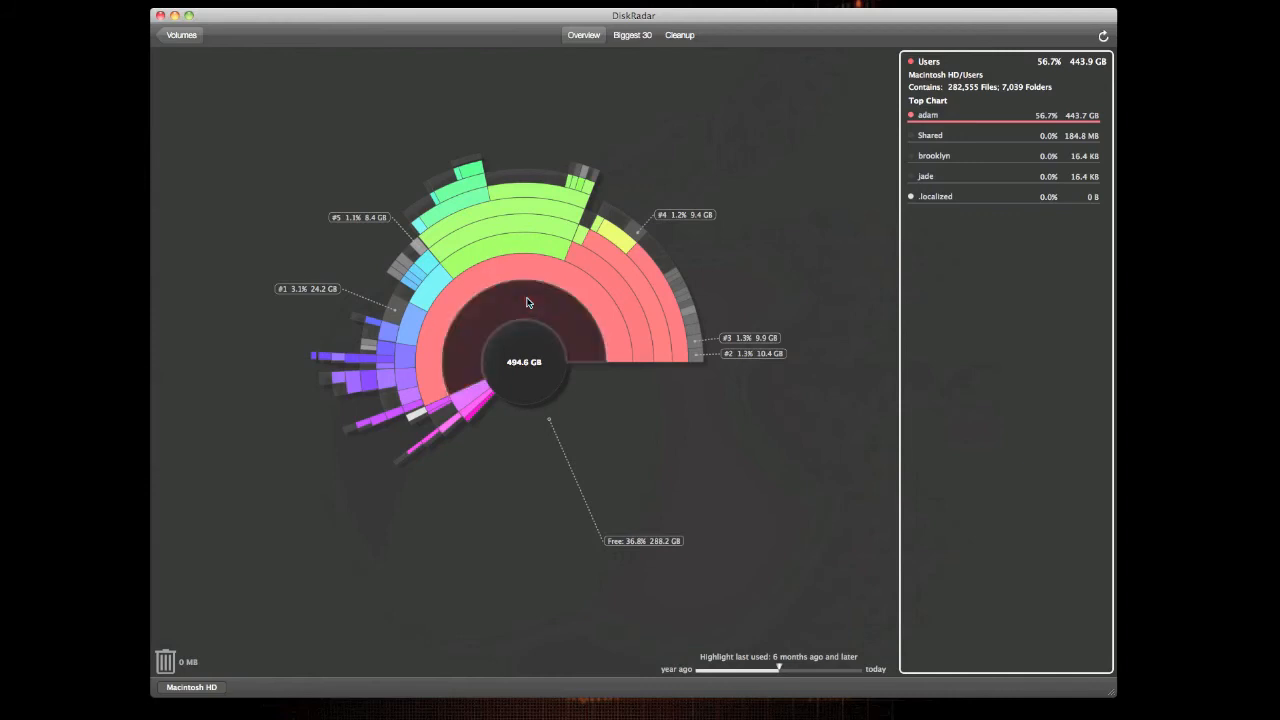
mouse_move(528, 292)
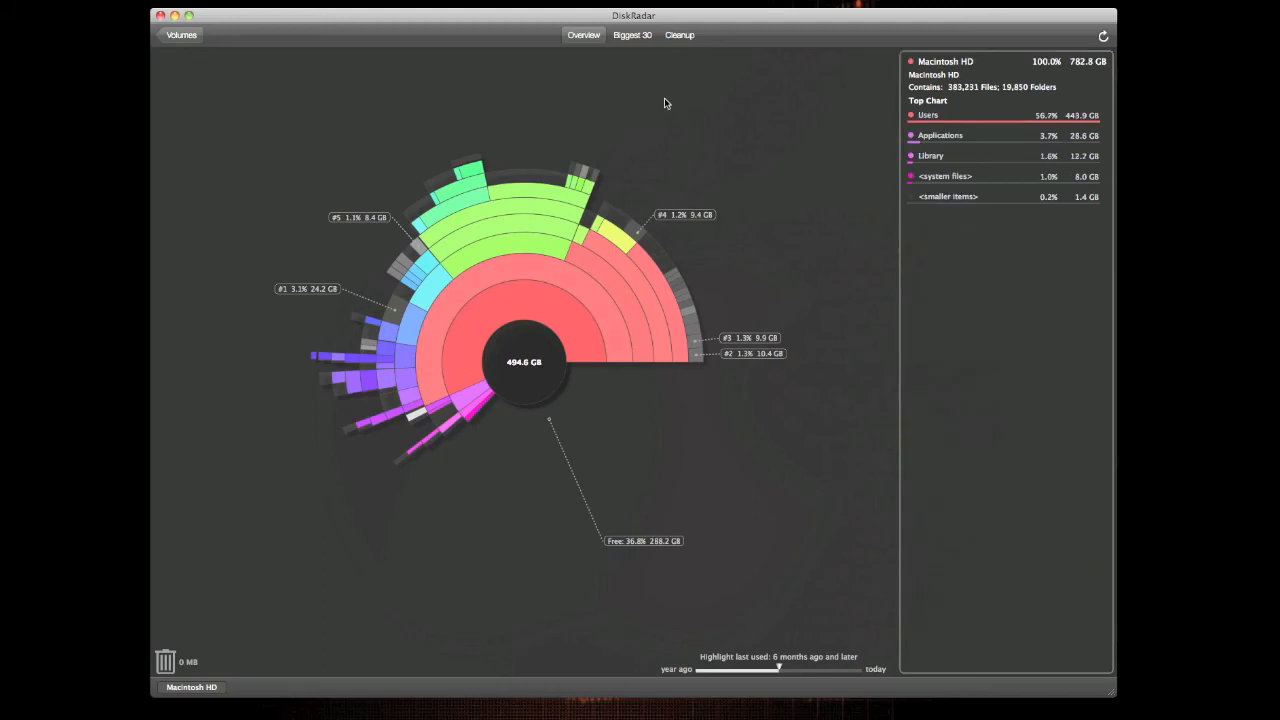
mouse_move(640, 80)
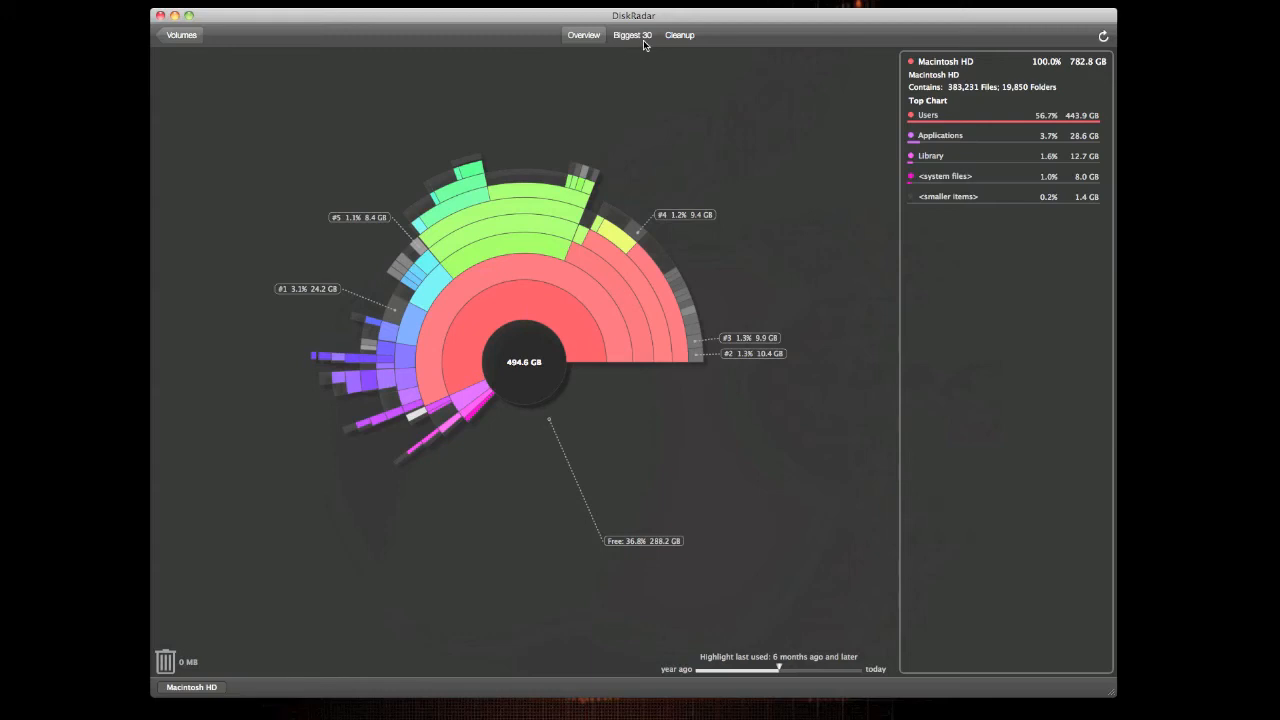
View the biggest files and the empty removal list, then return to the volume list.
click(632, 36)
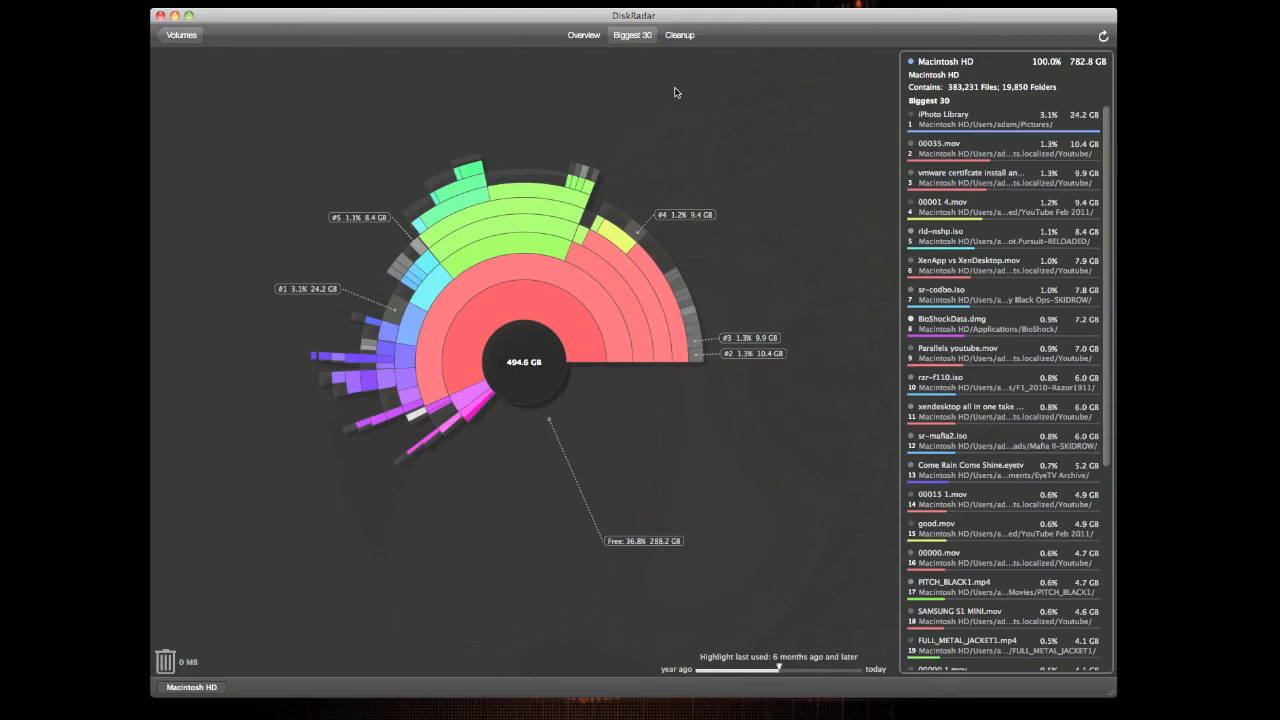
click(680, 36)
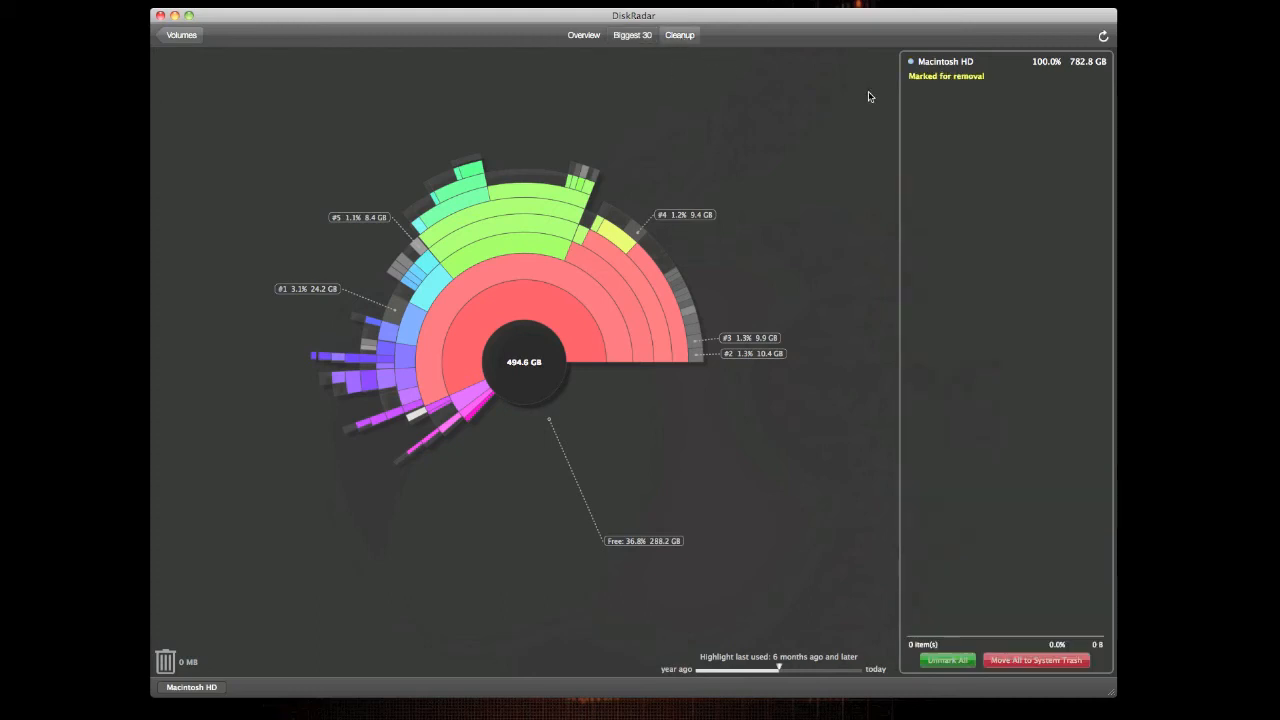
mouse_move(912, 114)
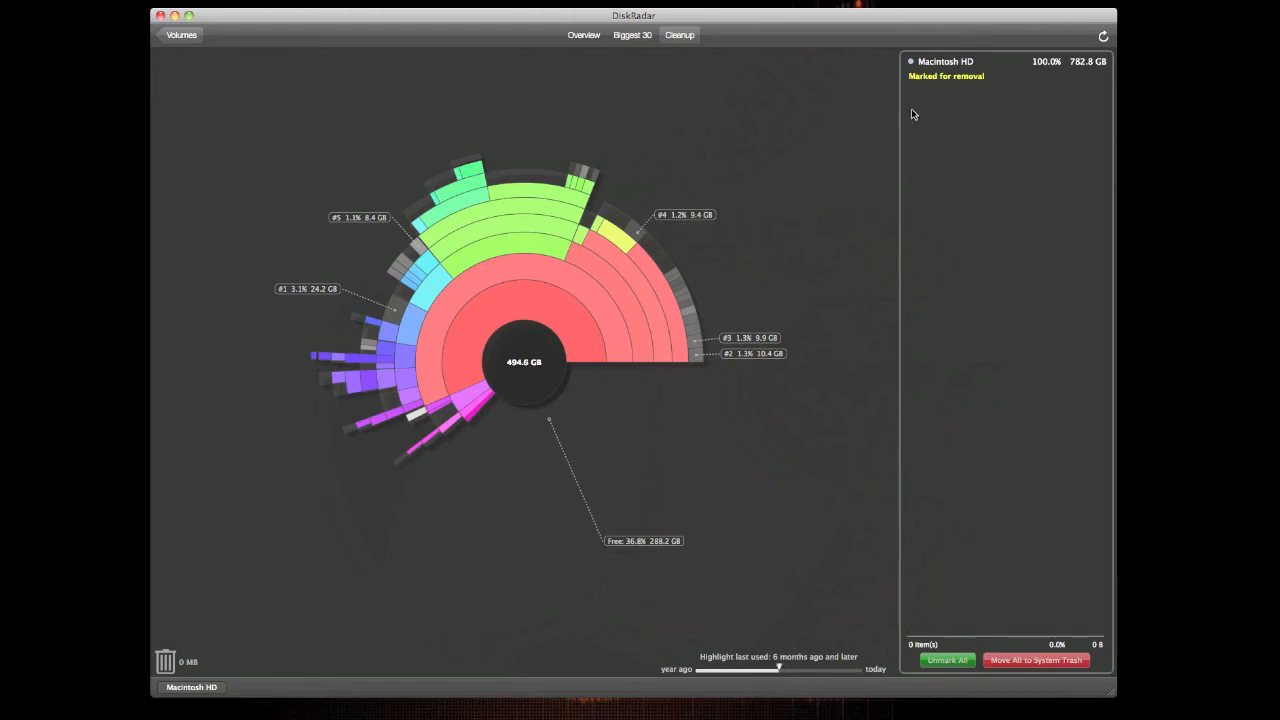
mouse_move(1100, 70)
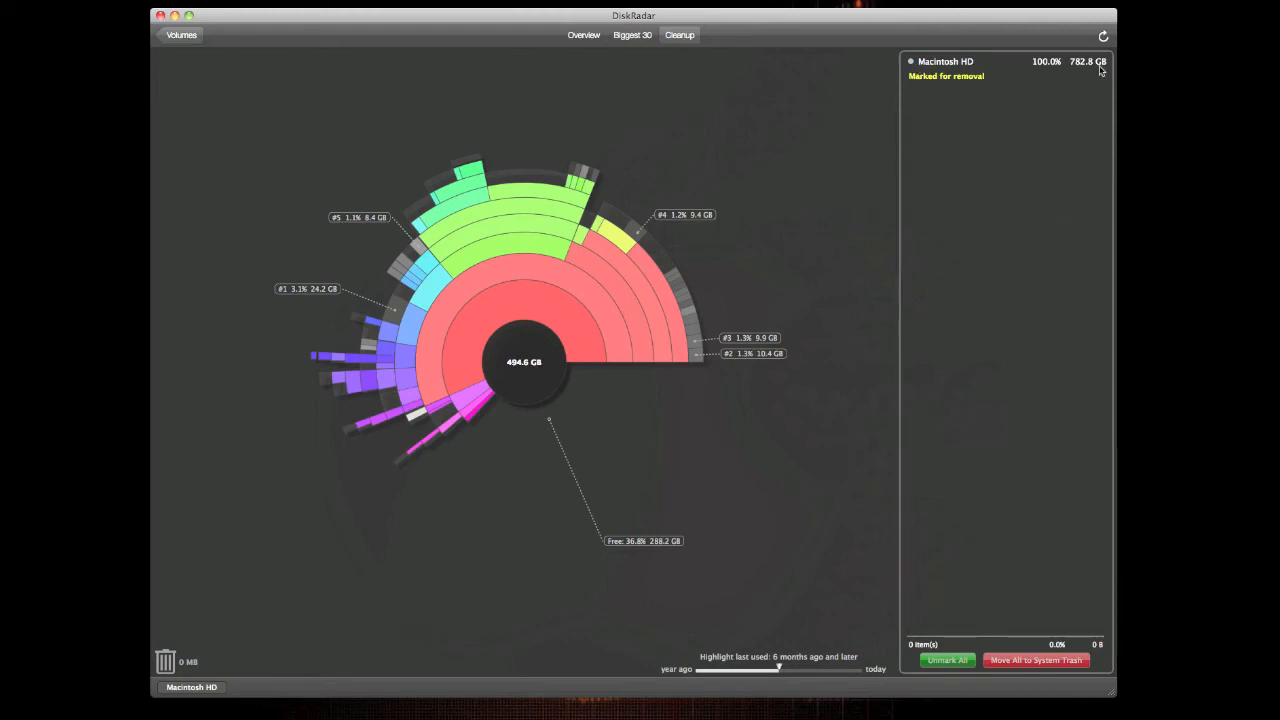
mouse_move(1048, 156)
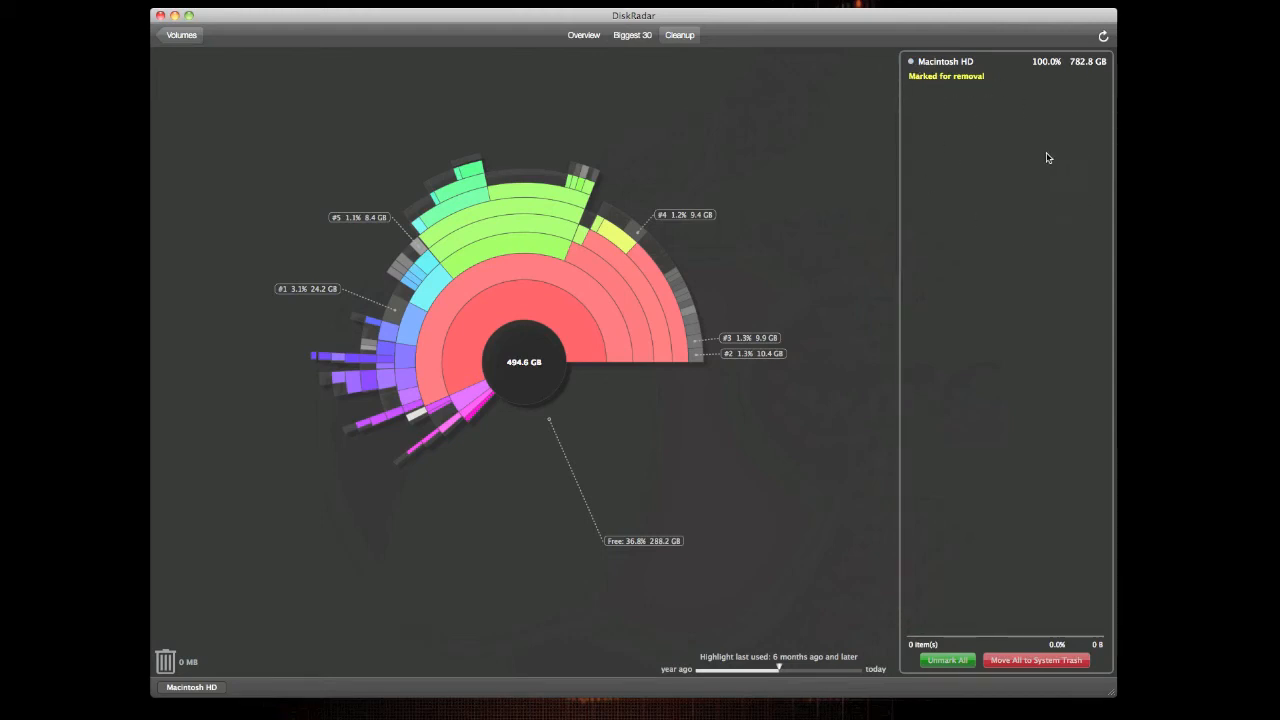
mouse_move(956, 100)
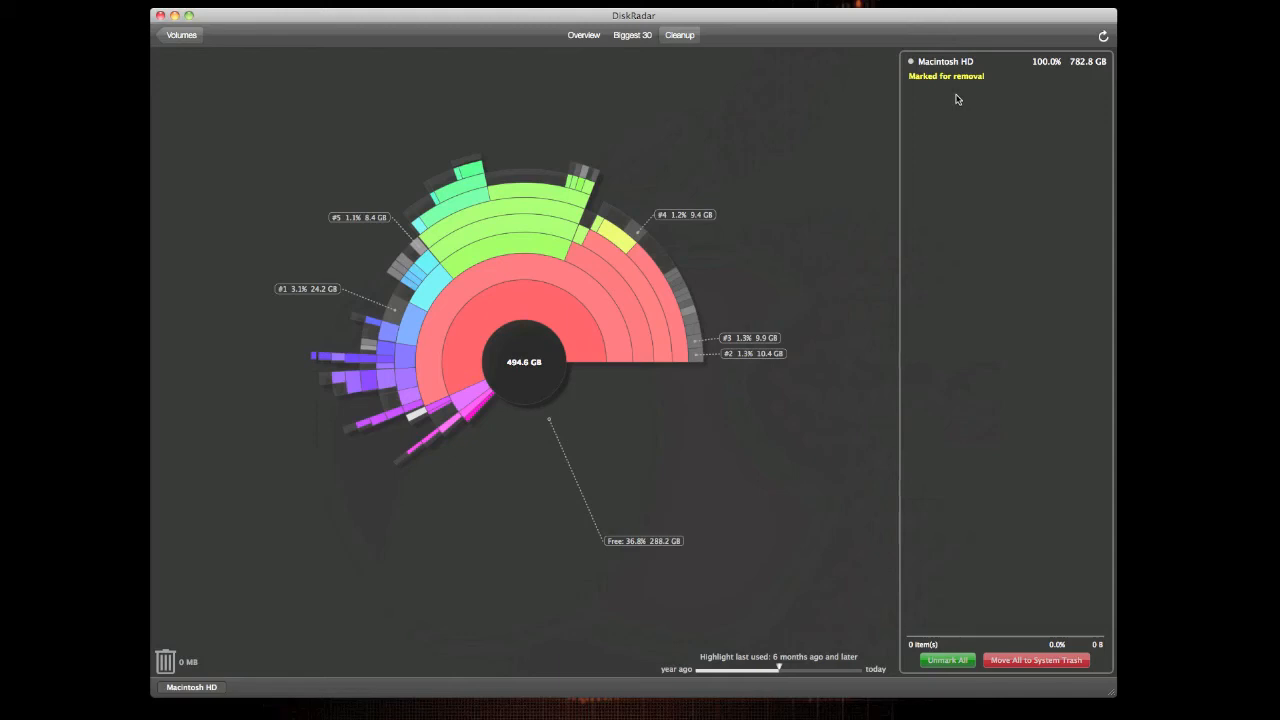
mouse_move(1016, 648)
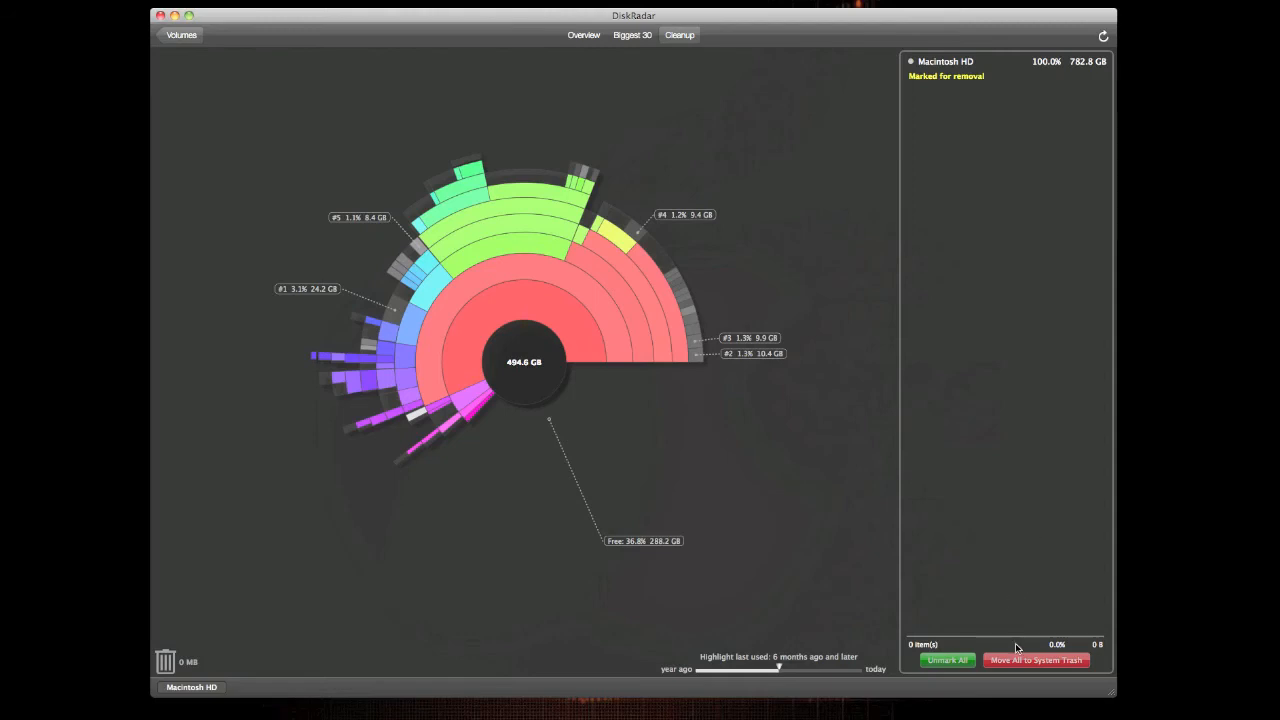
mouse_move(952, 250)
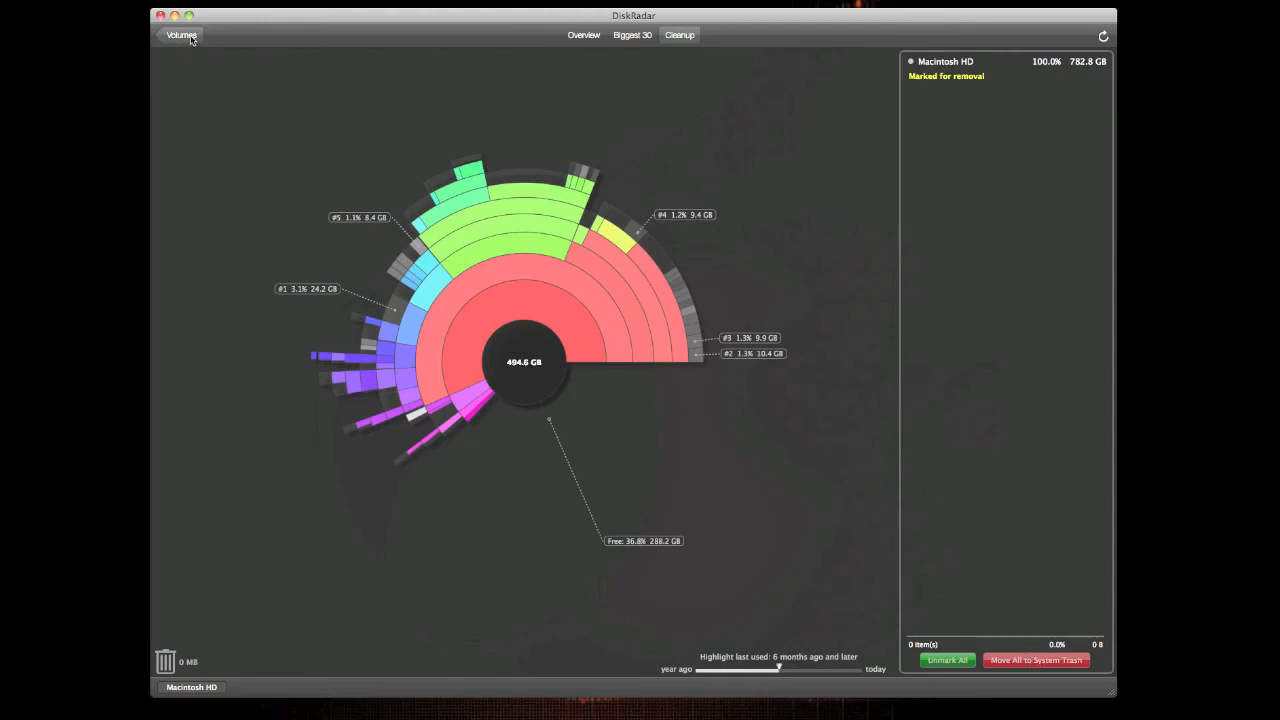
click(182, 36)
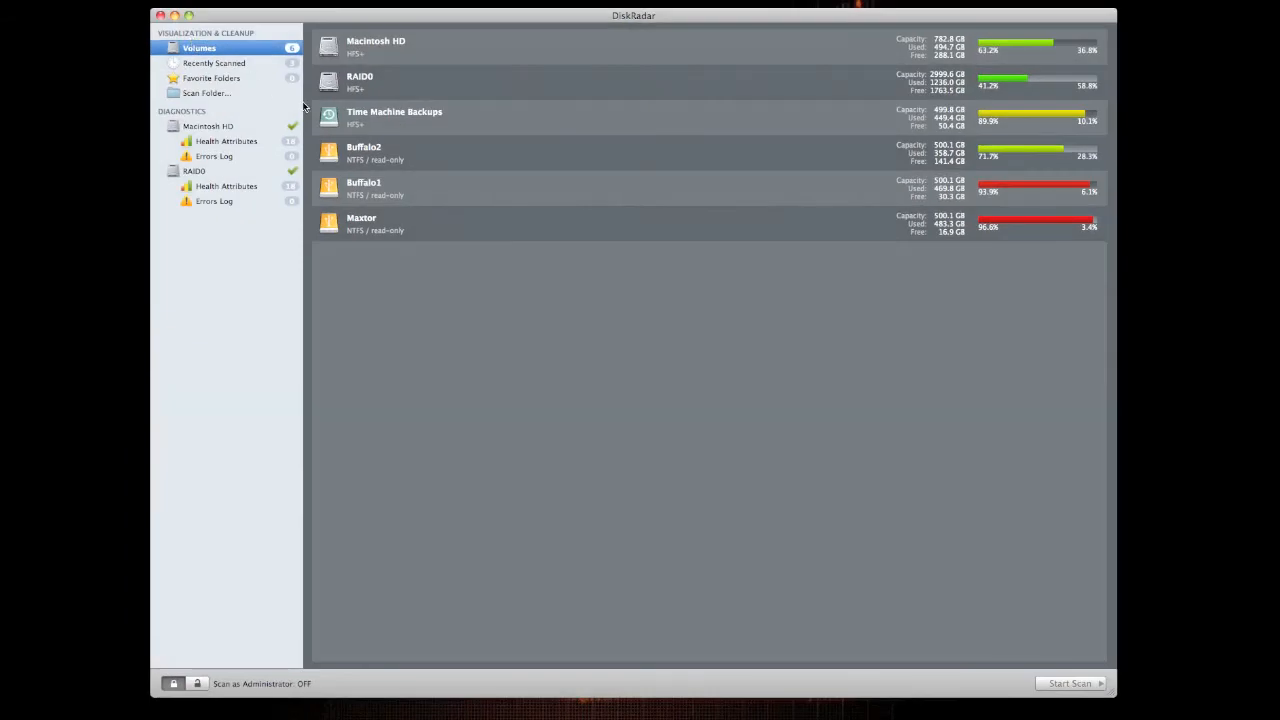
mouse_move(388, 88)
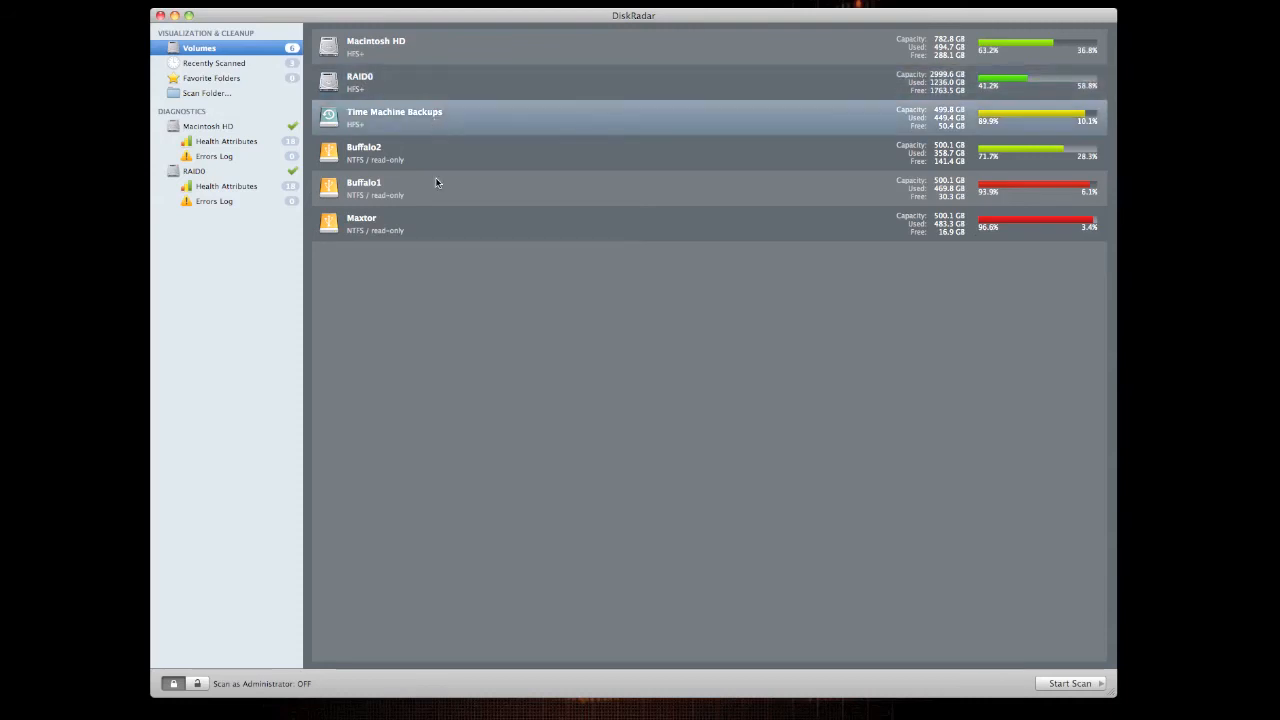
mouse_move(420, 186)
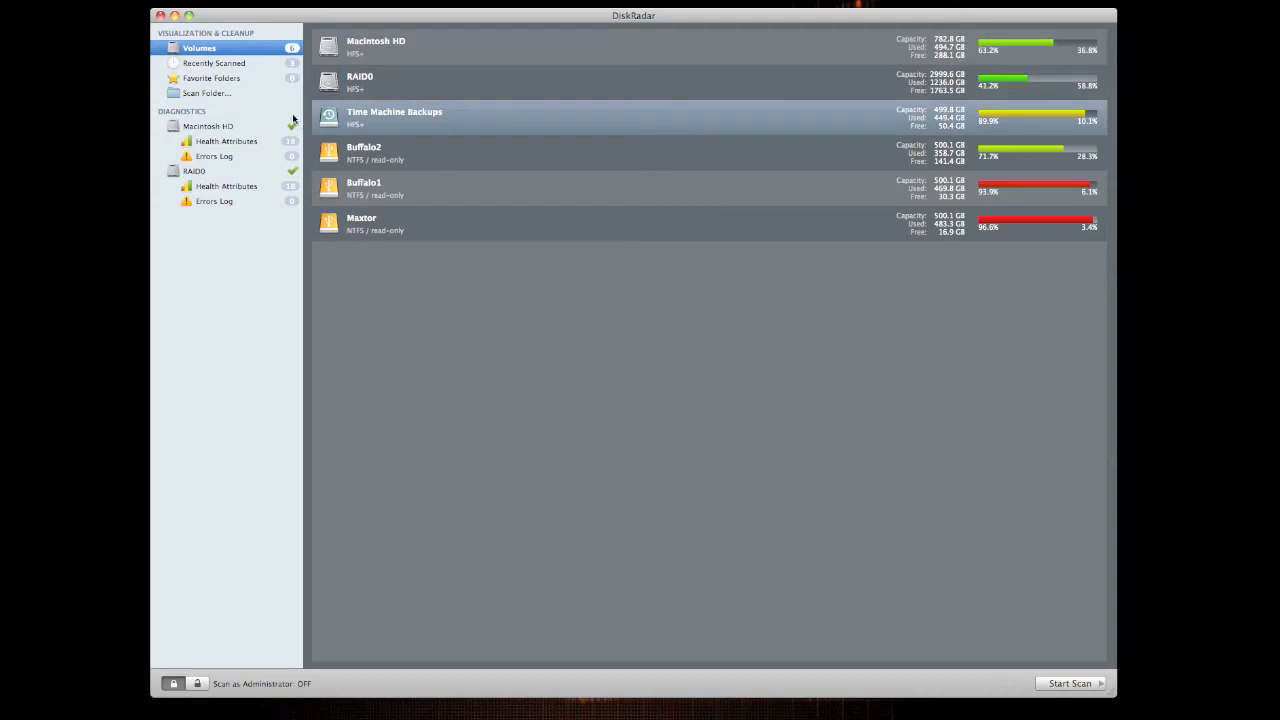
mouse_move(236, 148)
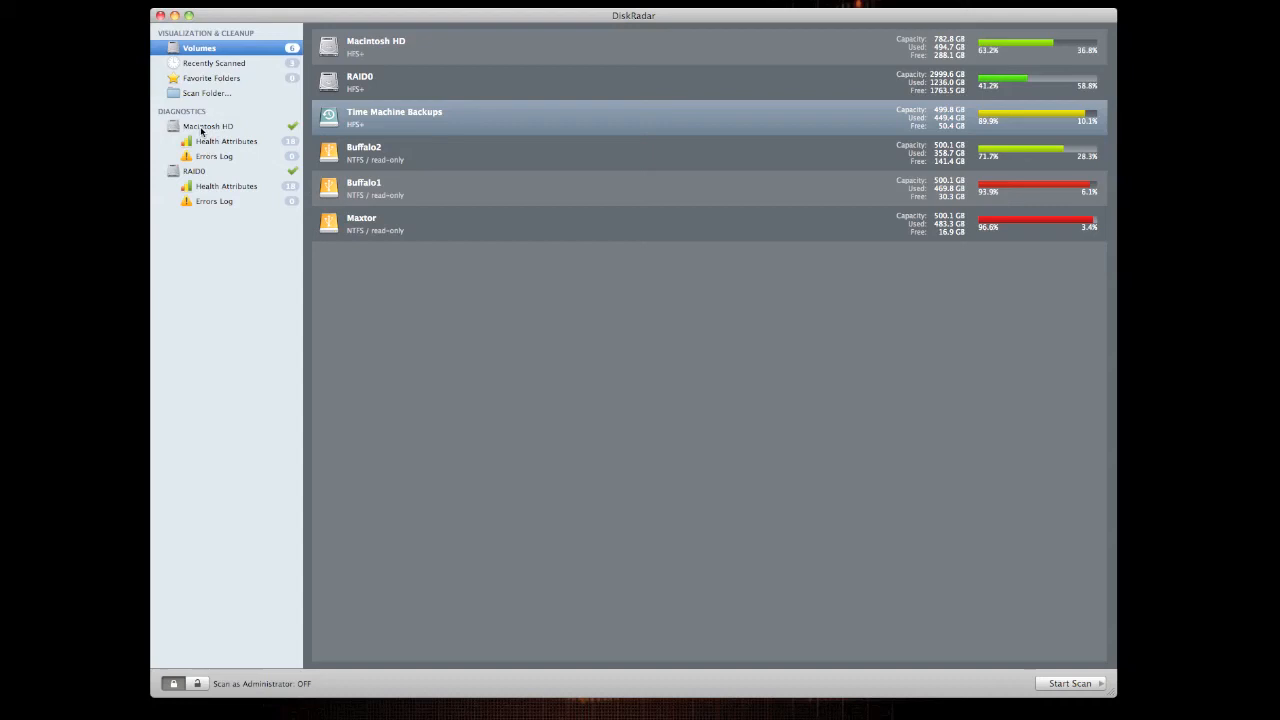
mouse_move(232, 148)
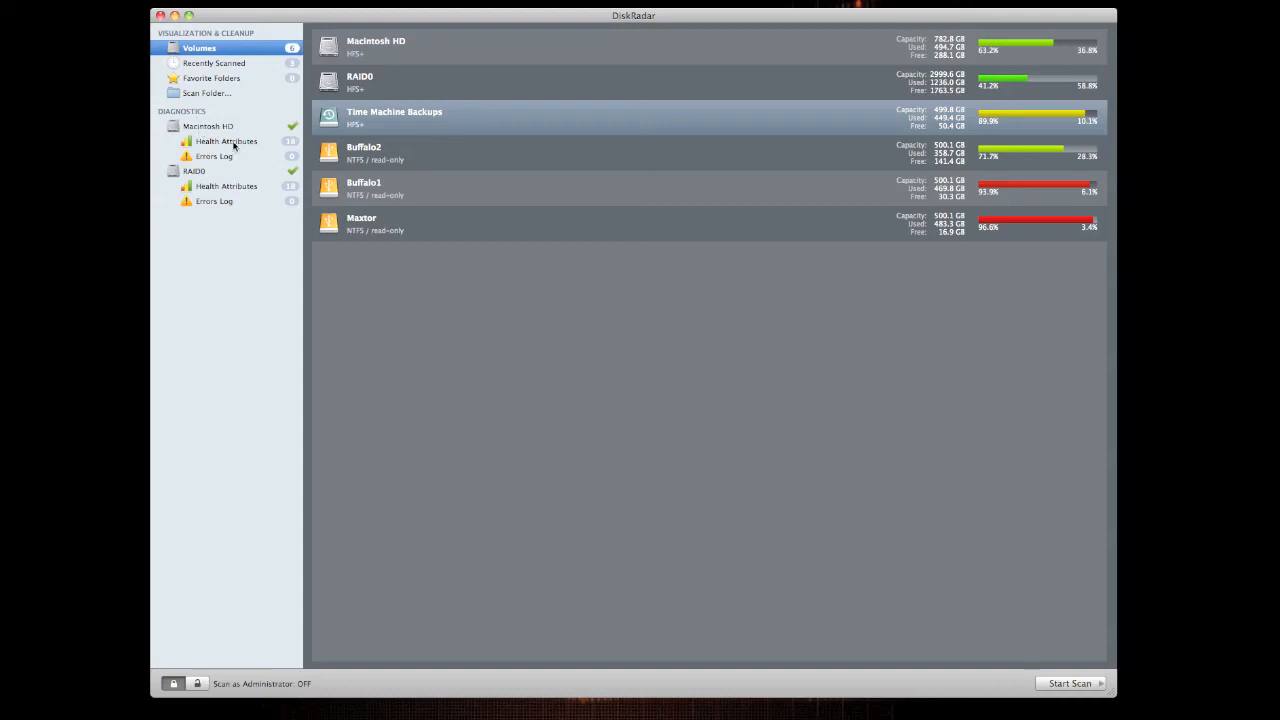
mouse_move(220, 204)
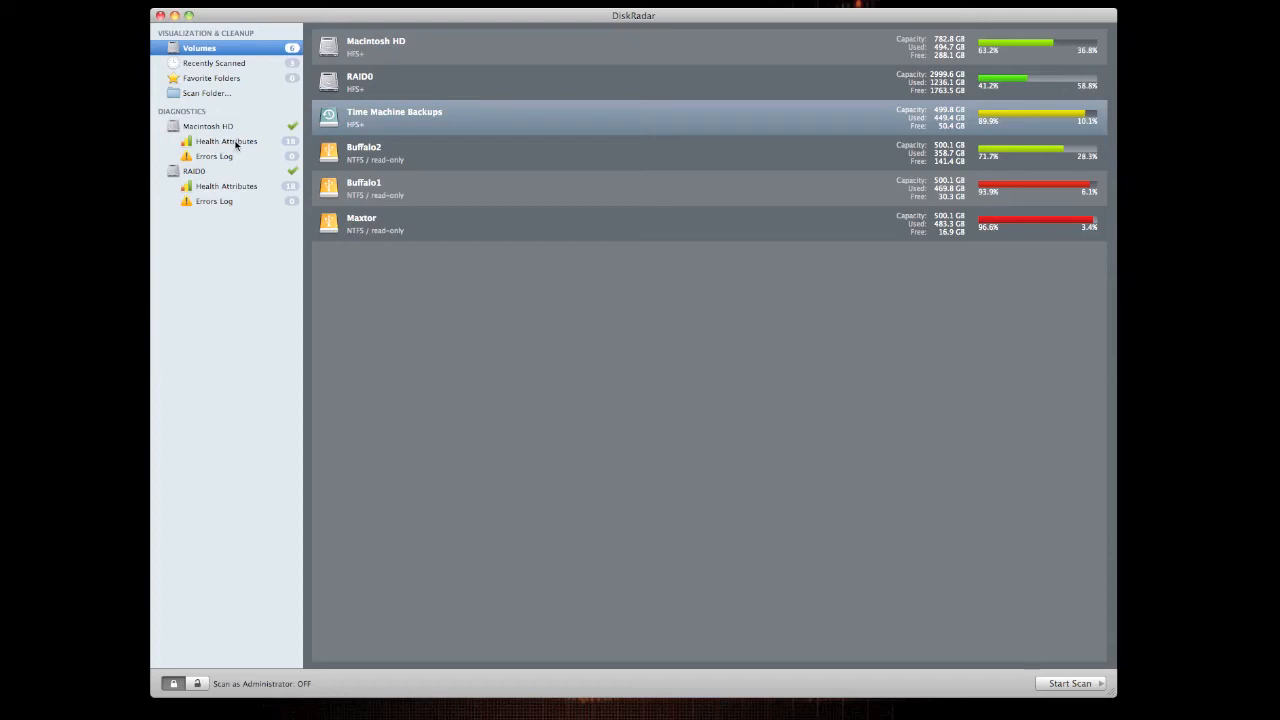
Show Macintosh HD's SMART health attributes table with values, thresholds and OK statuses.
click(224, 140)
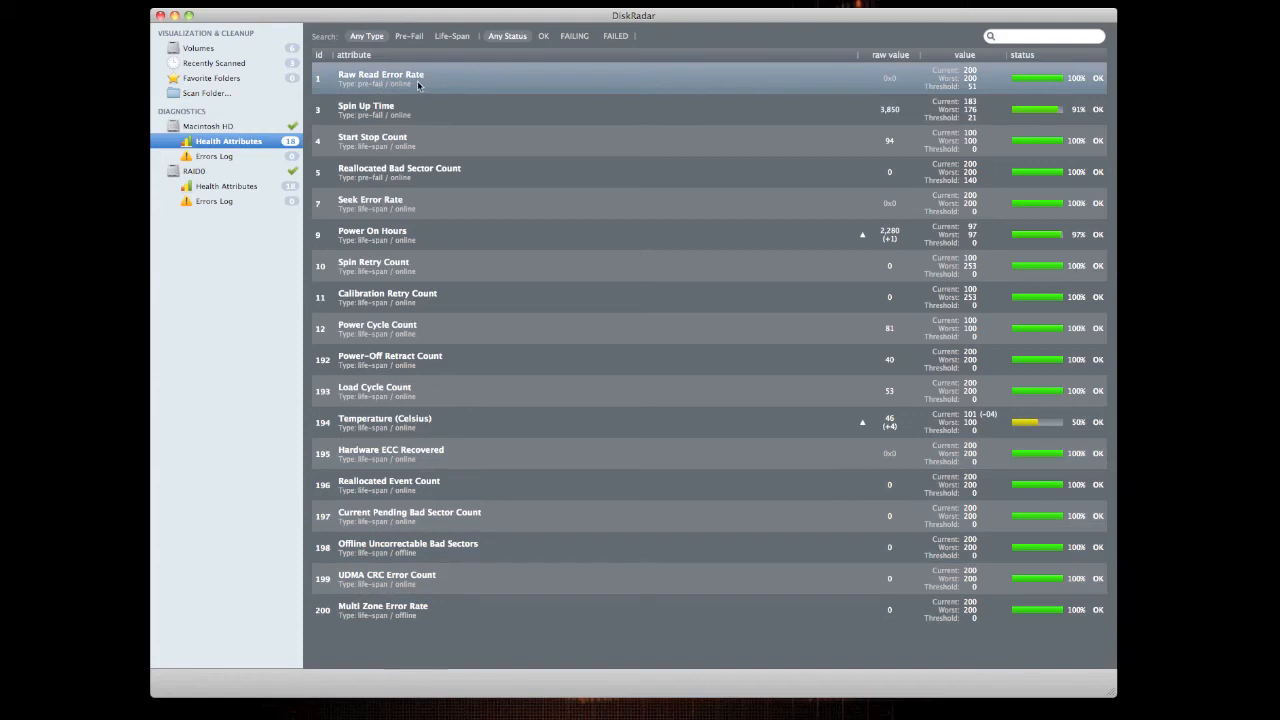
Inspect Raw Read Error Rate and Power On Hours, then filter to the three Pre-Fail attributes.
click(376, 328)
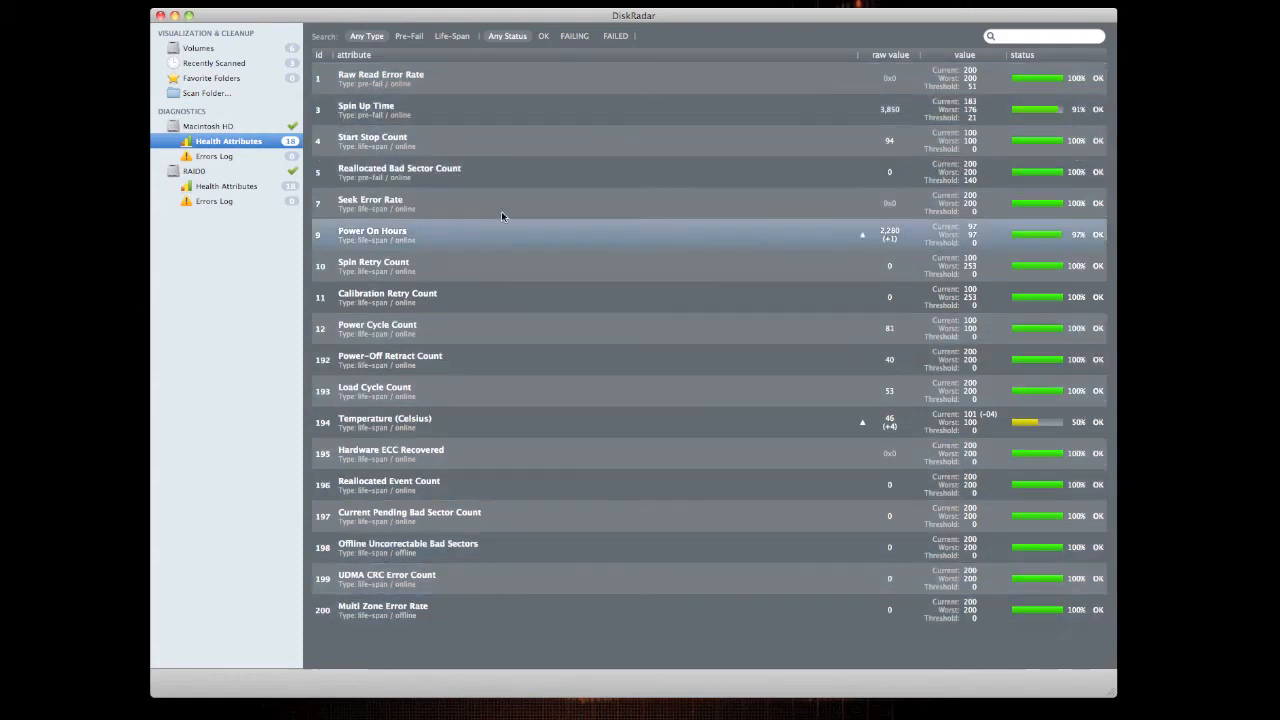
click(500, 78)
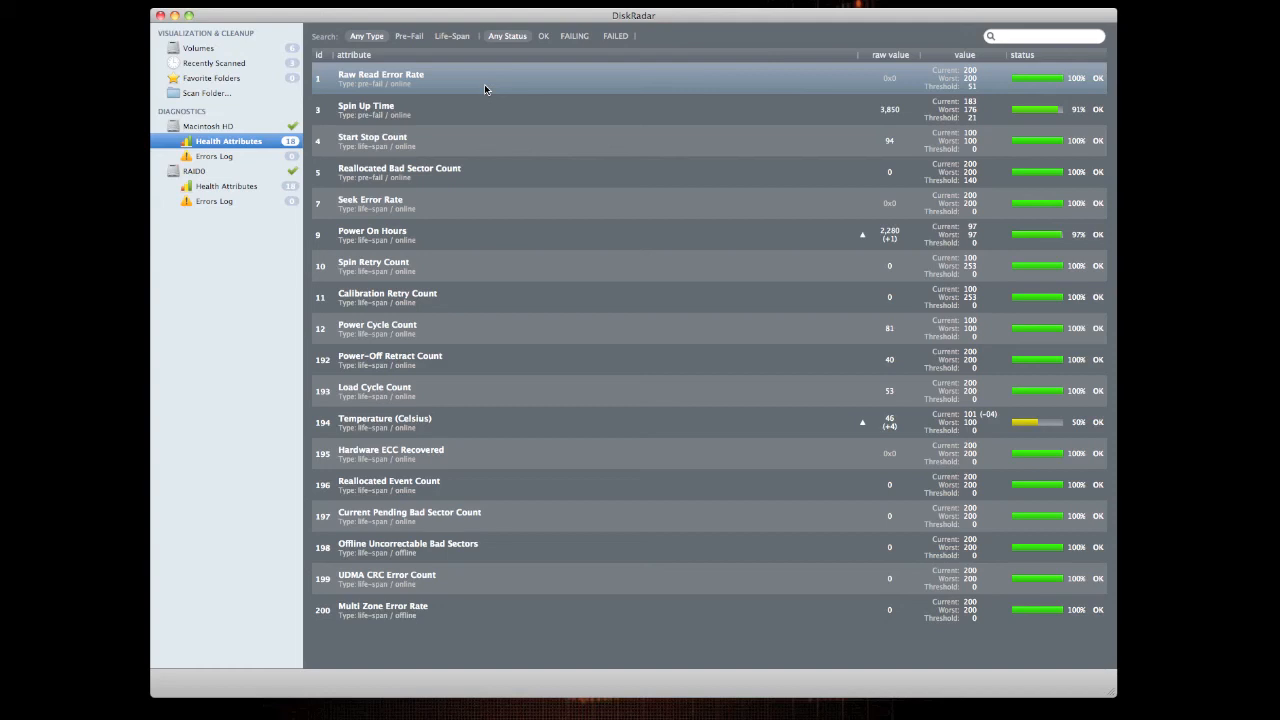
click(408, 36)
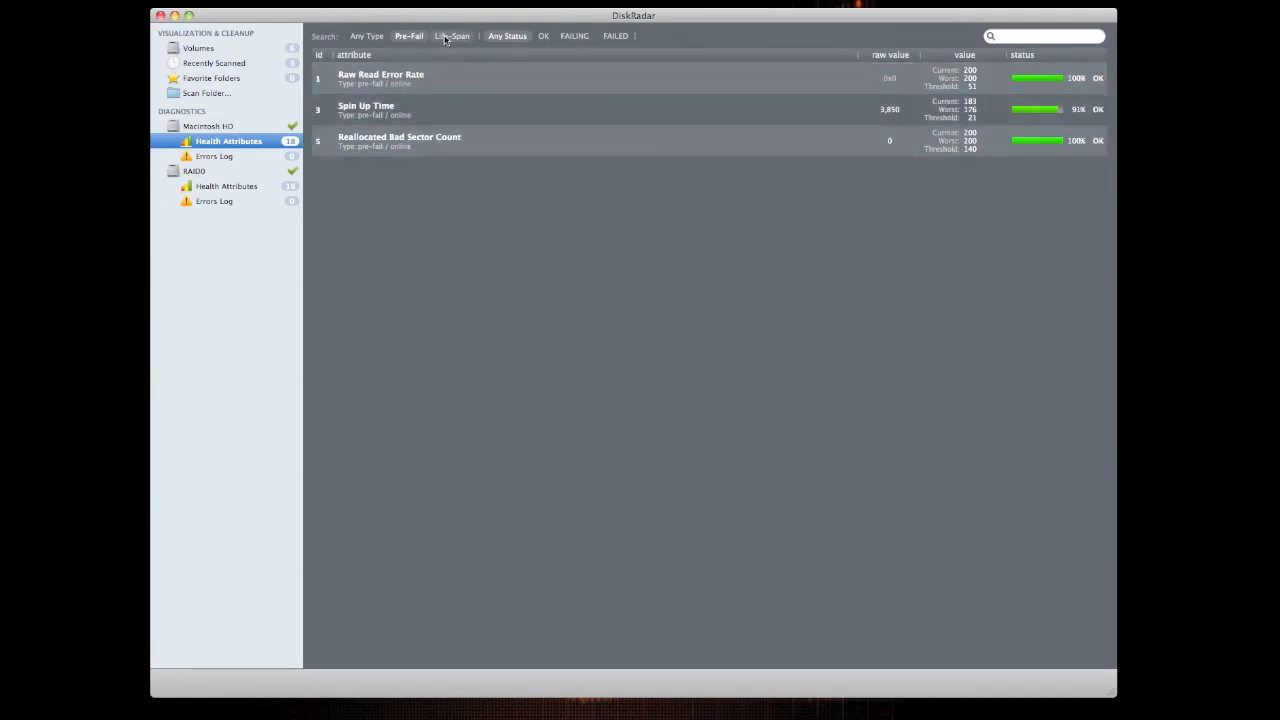
Filter by Life-Span and FAILING, then show every attribute type again limited to OK status.
click(452, 36)
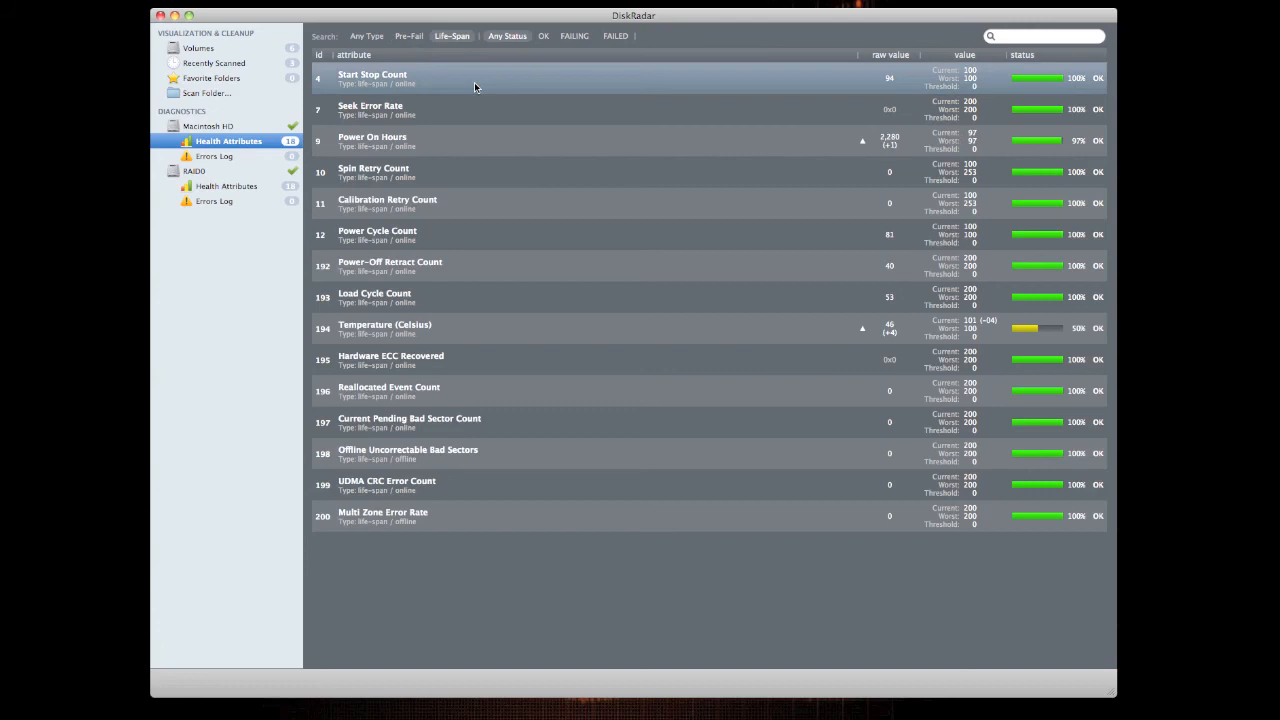
mouse_move(502, 80)
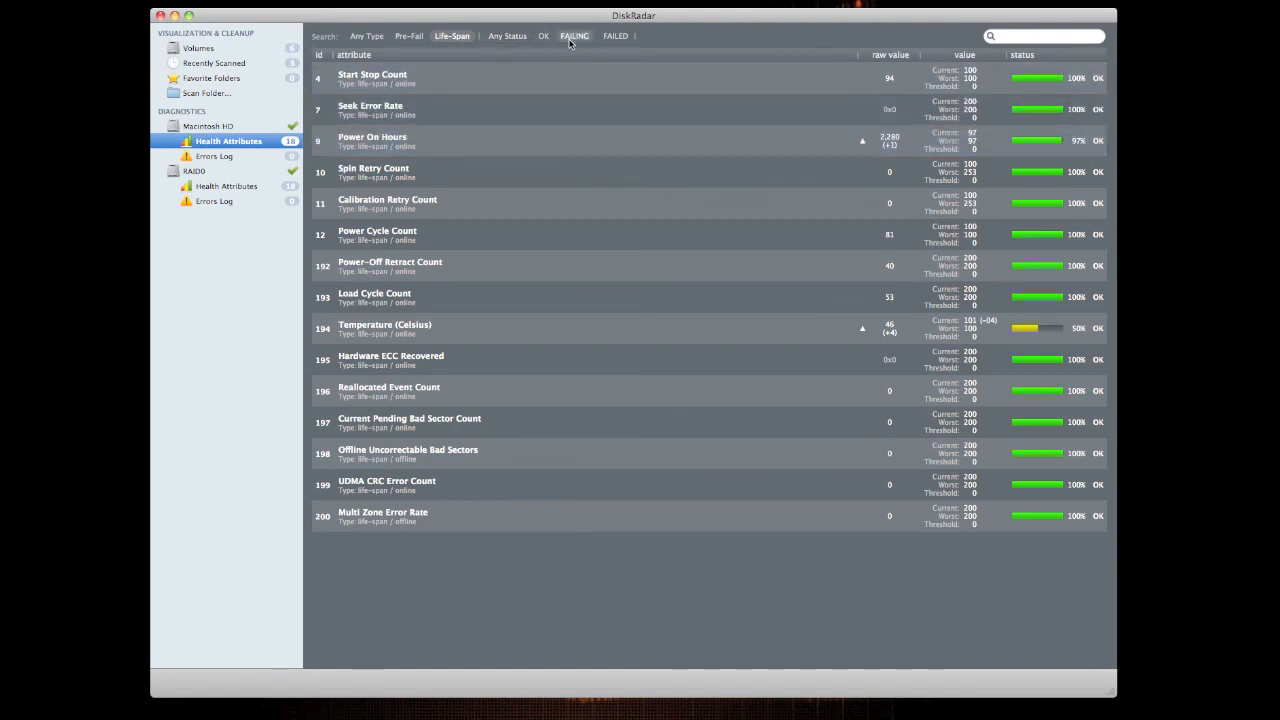
click(616, 36)
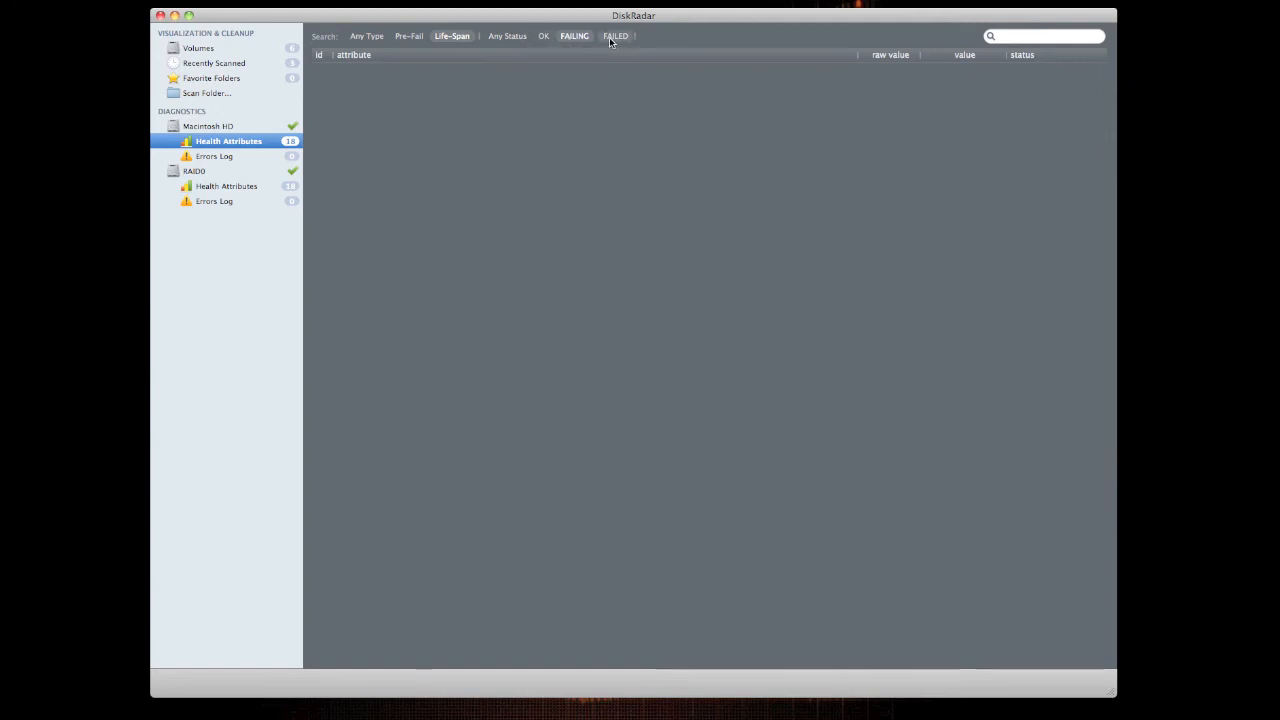
mouse_move(624, 40)
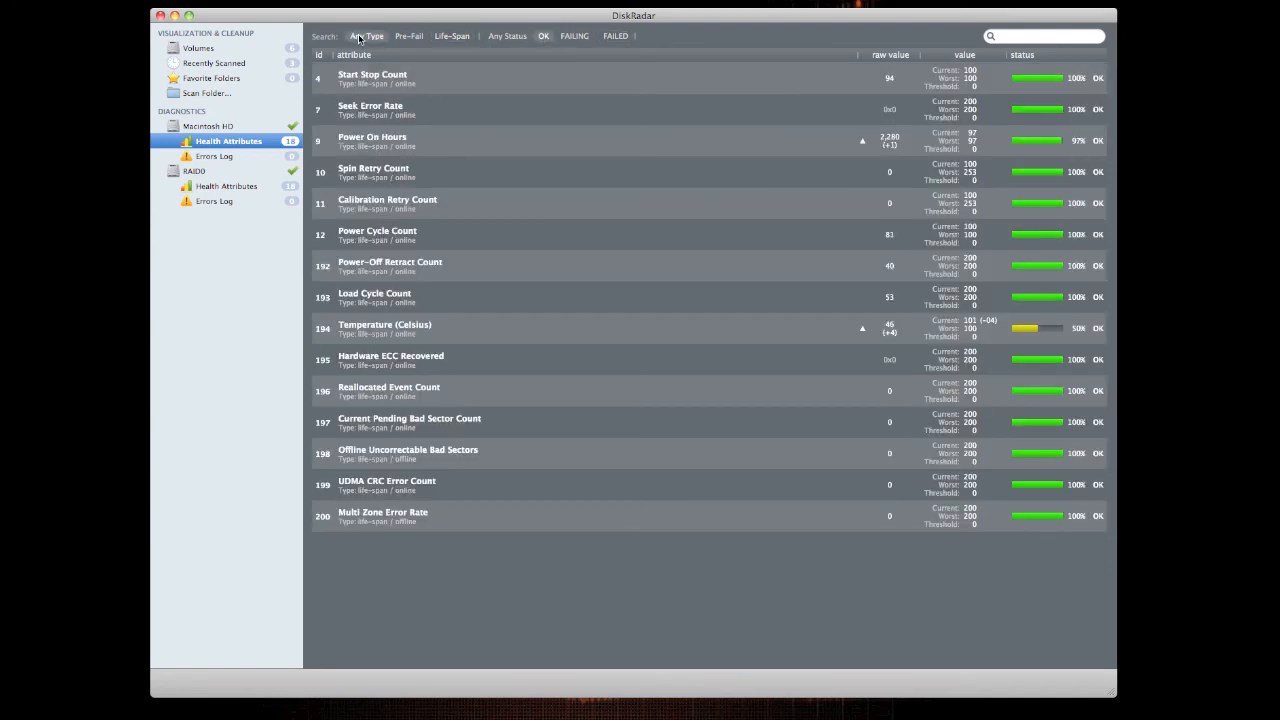
click(366, 36)
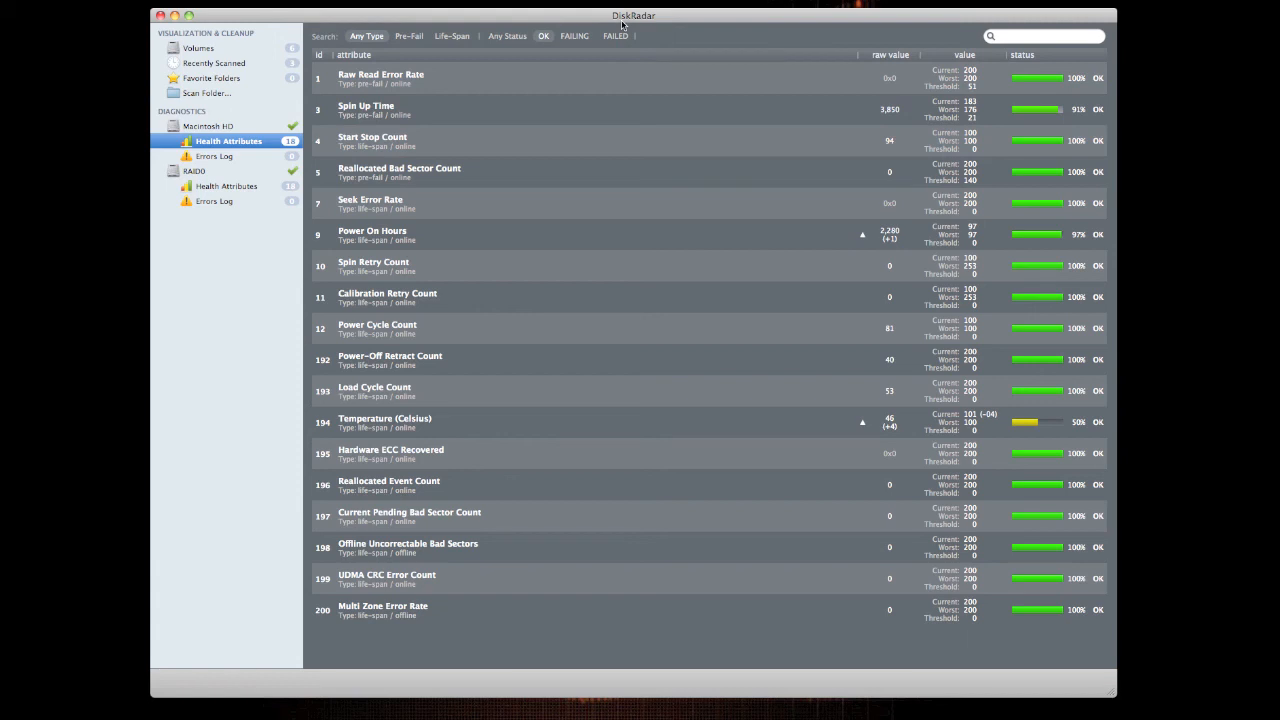
mouse_move(578, 64)
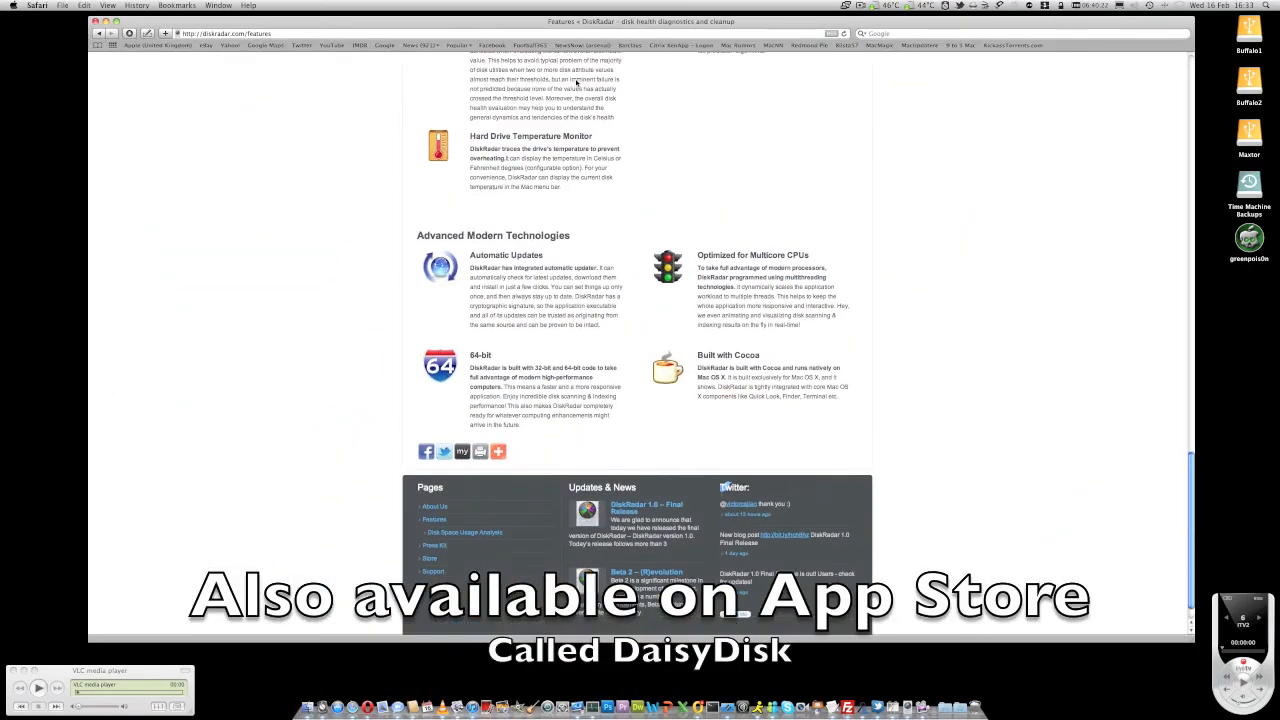
Show the Store page comparing Lite, Pro and Pro Family Pack licence prices and features.
scroll(up, 3)
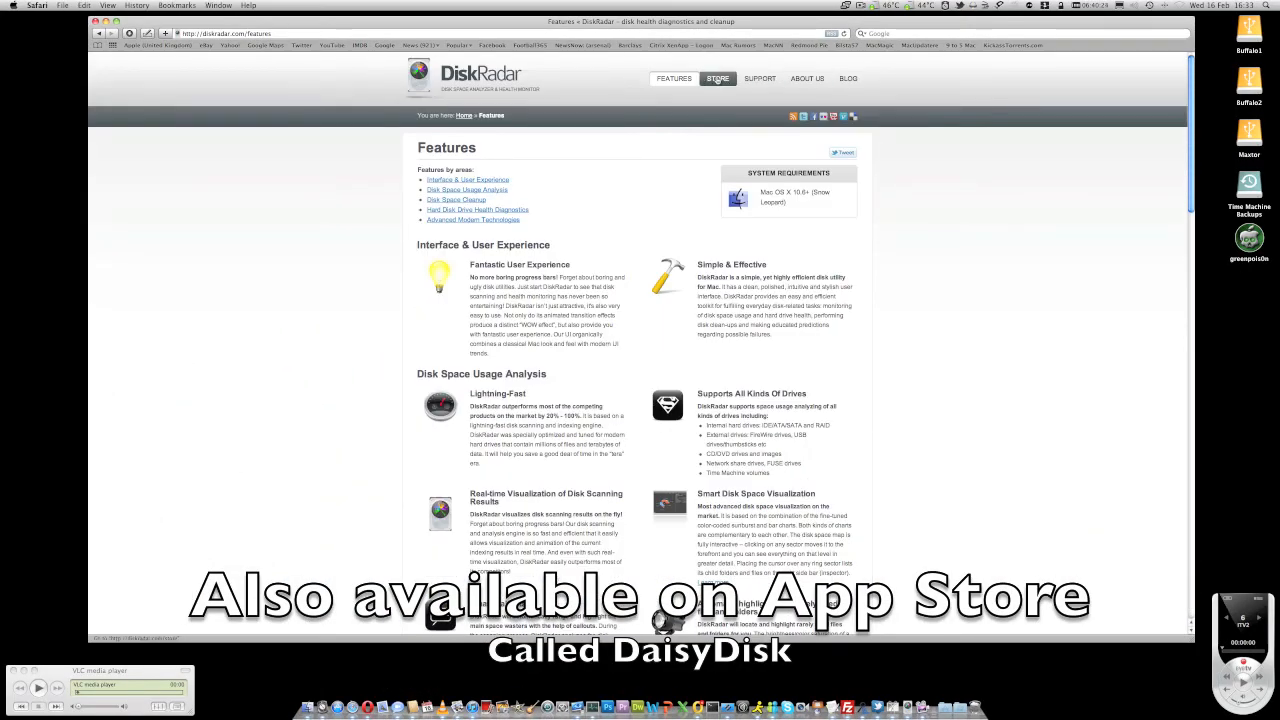
click(716, 78)
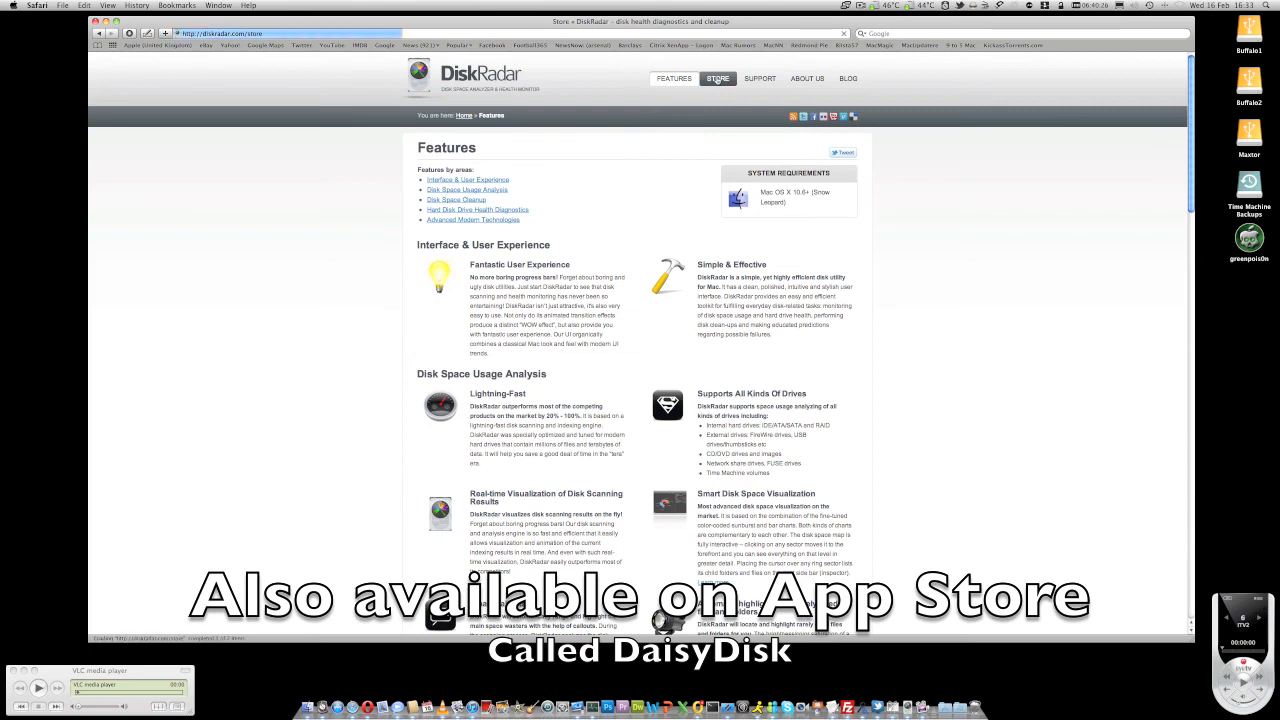
click(716, 78)
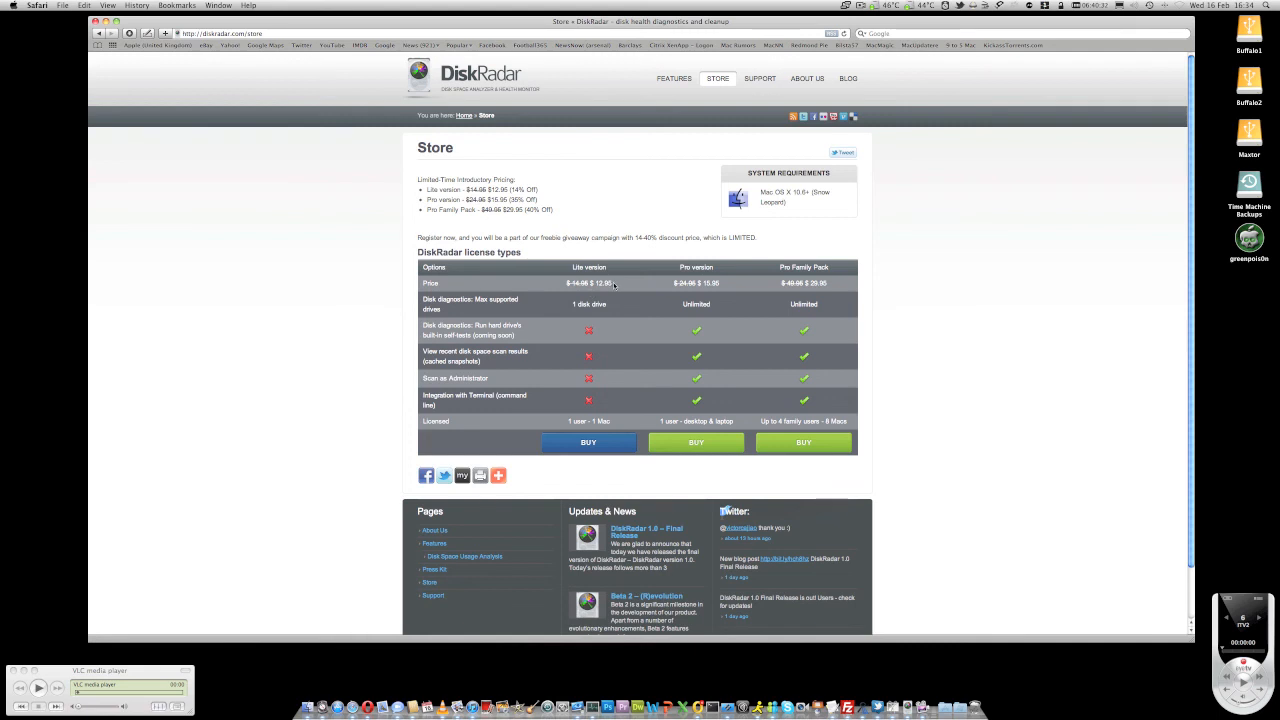
mouse_move(614, 288)
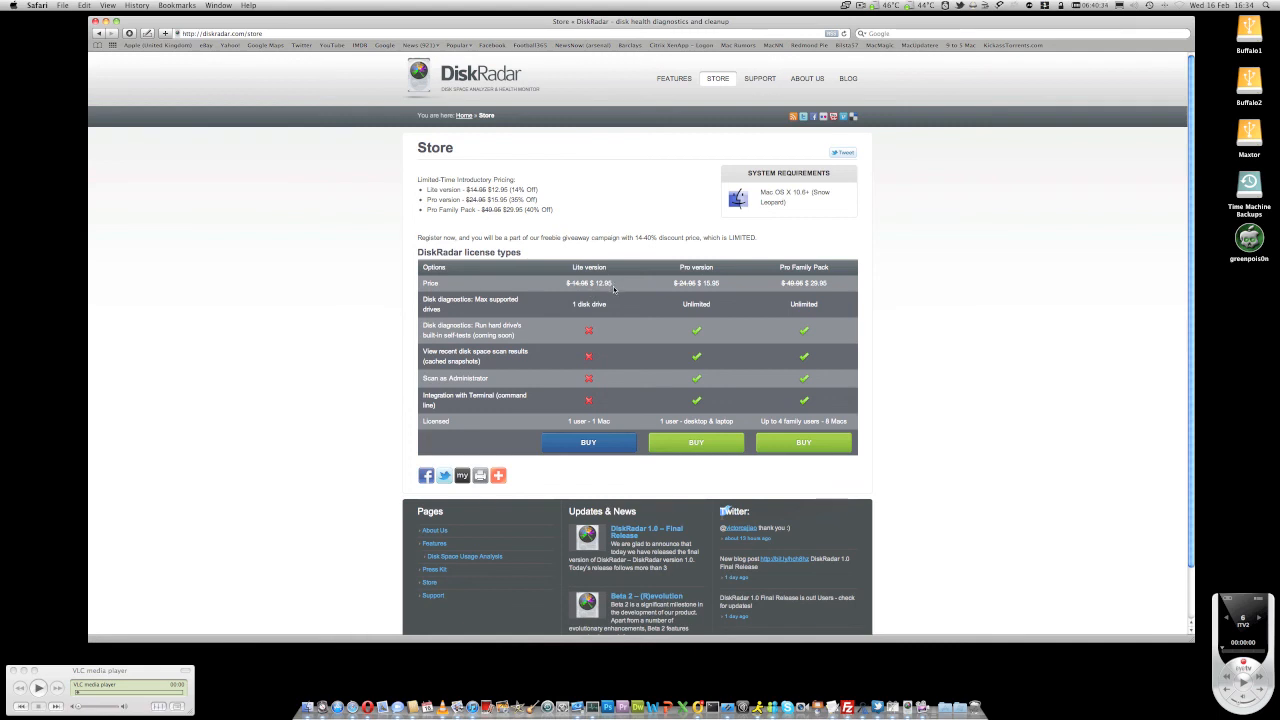
mouse_move(726, 284)
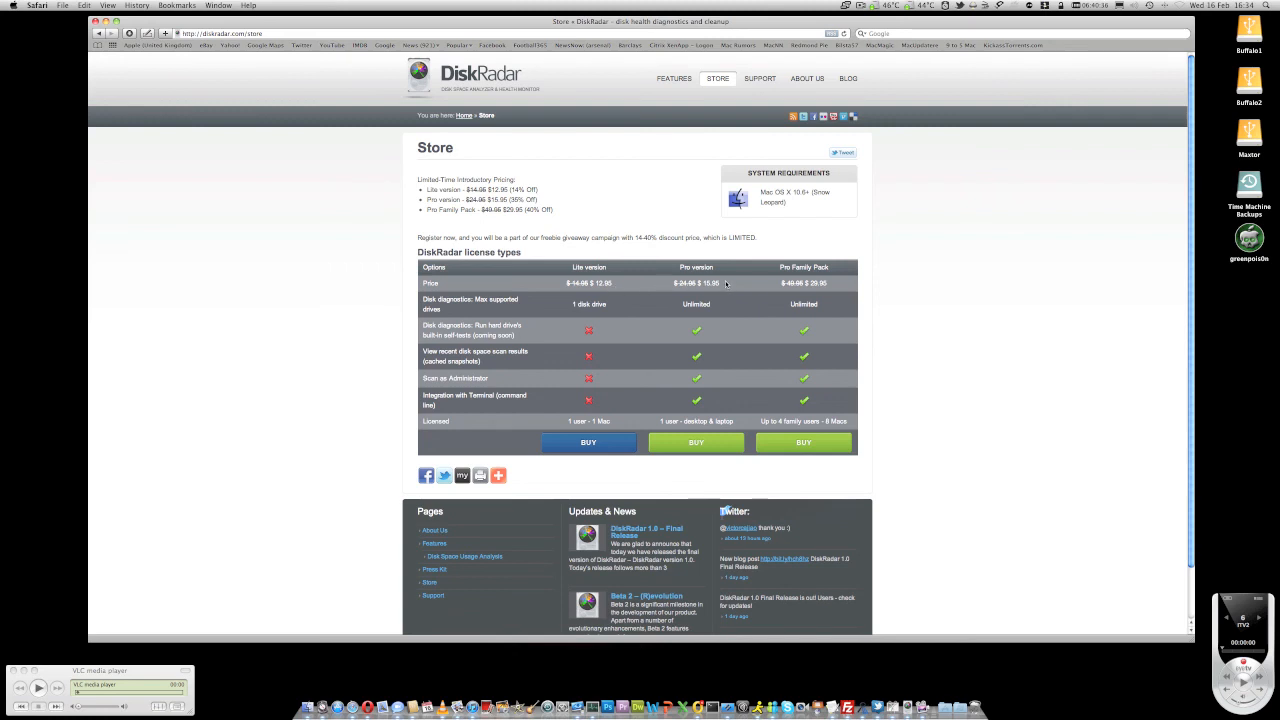
mouse_move(716, 306)
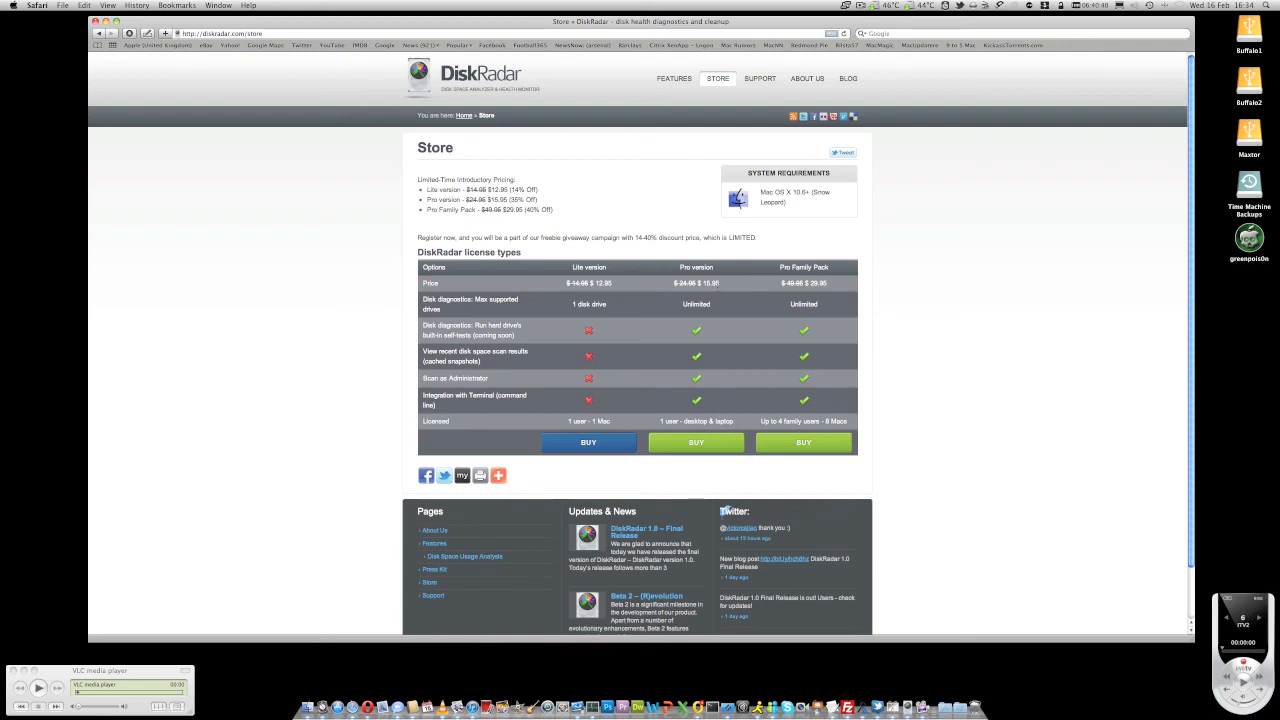
mouse_move(724, 288)
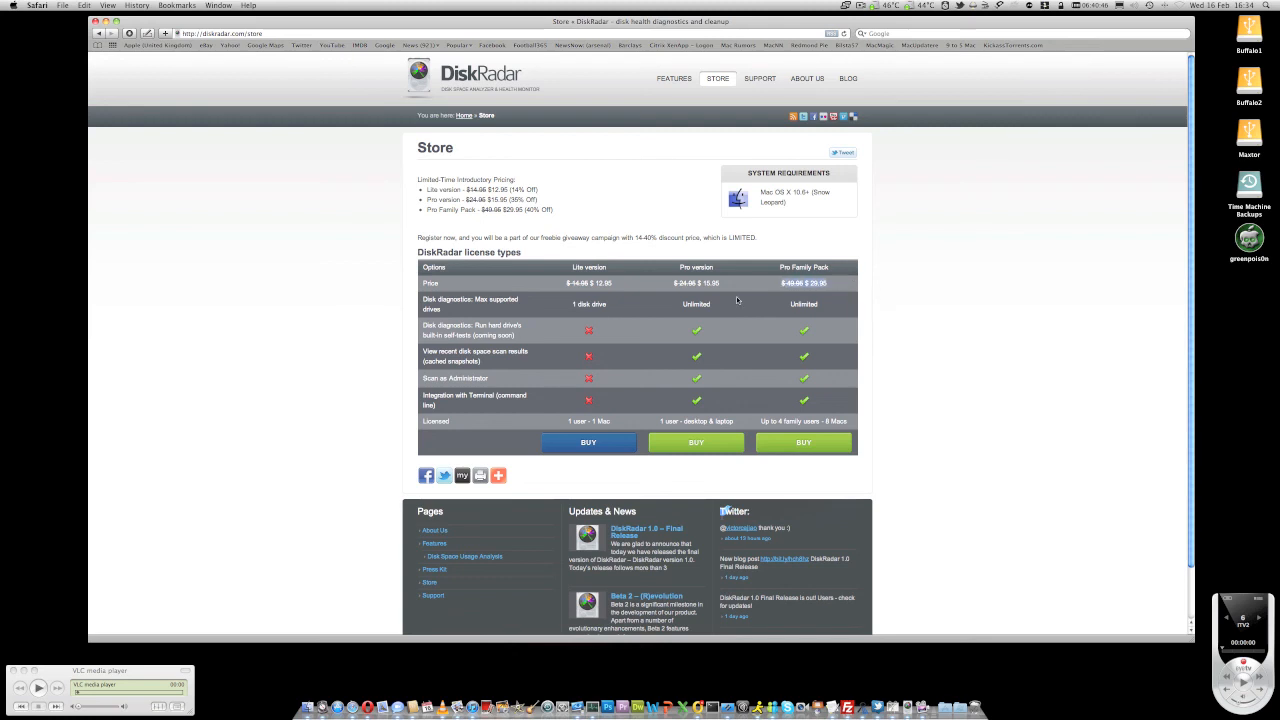
mouse_move(776, 420)
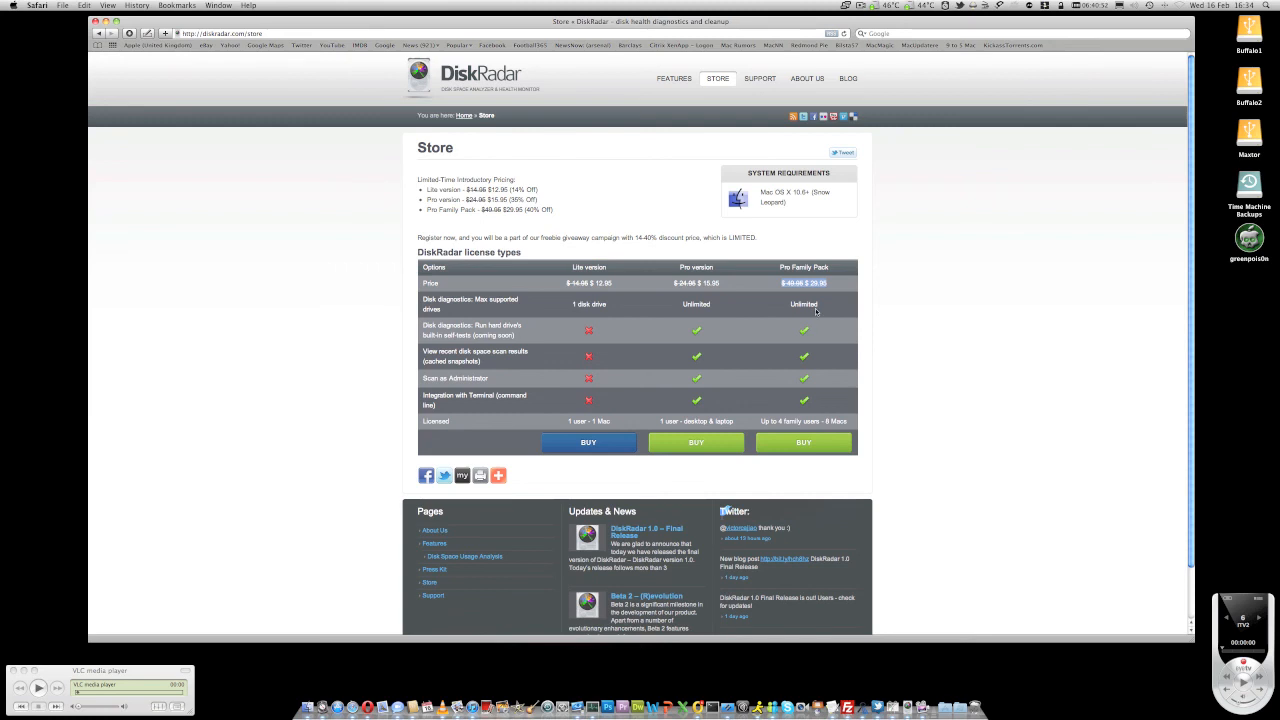
mouse_move(836, 90)
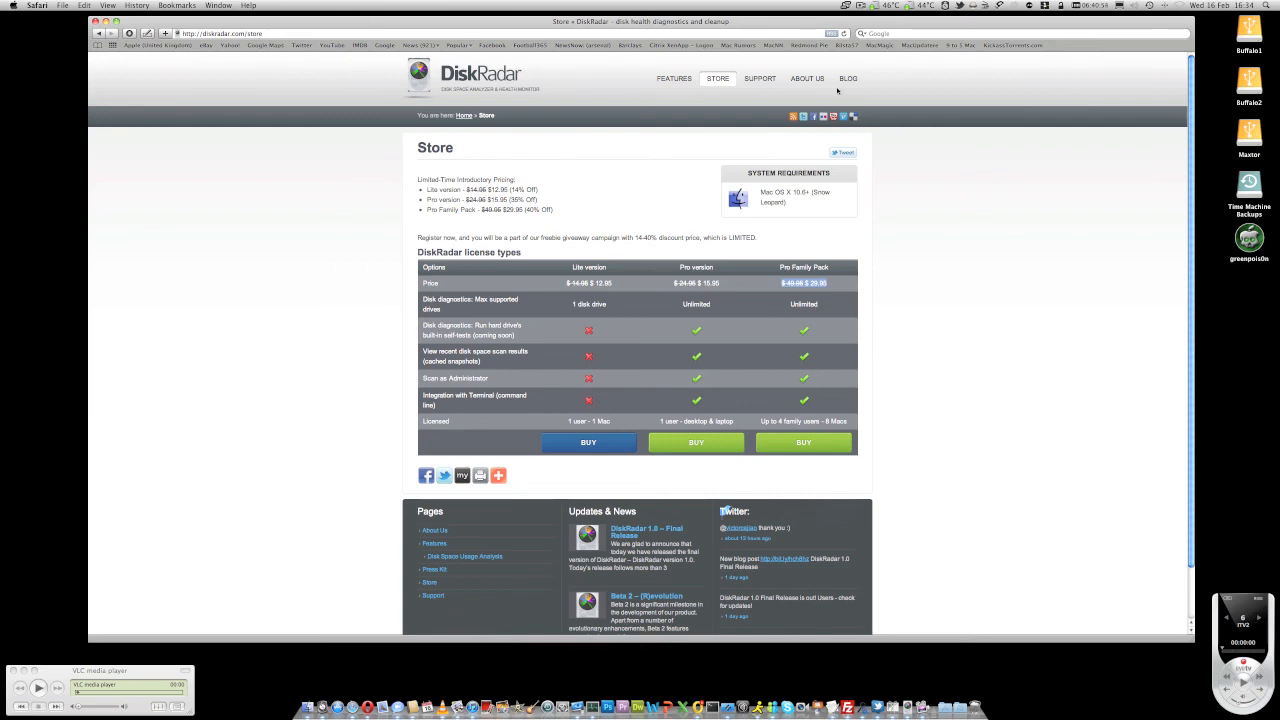
click(808, 78)
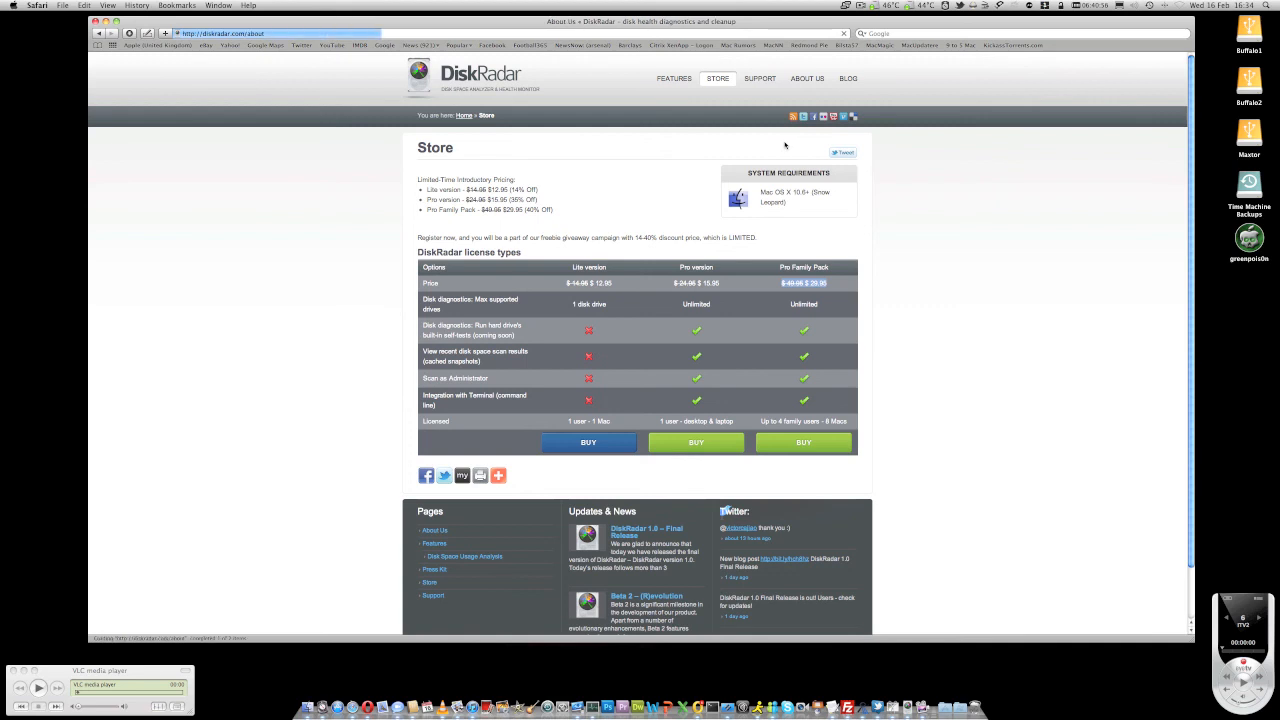
Show the About Us page with technical support, business, press kit and social links.
click(808, 78)
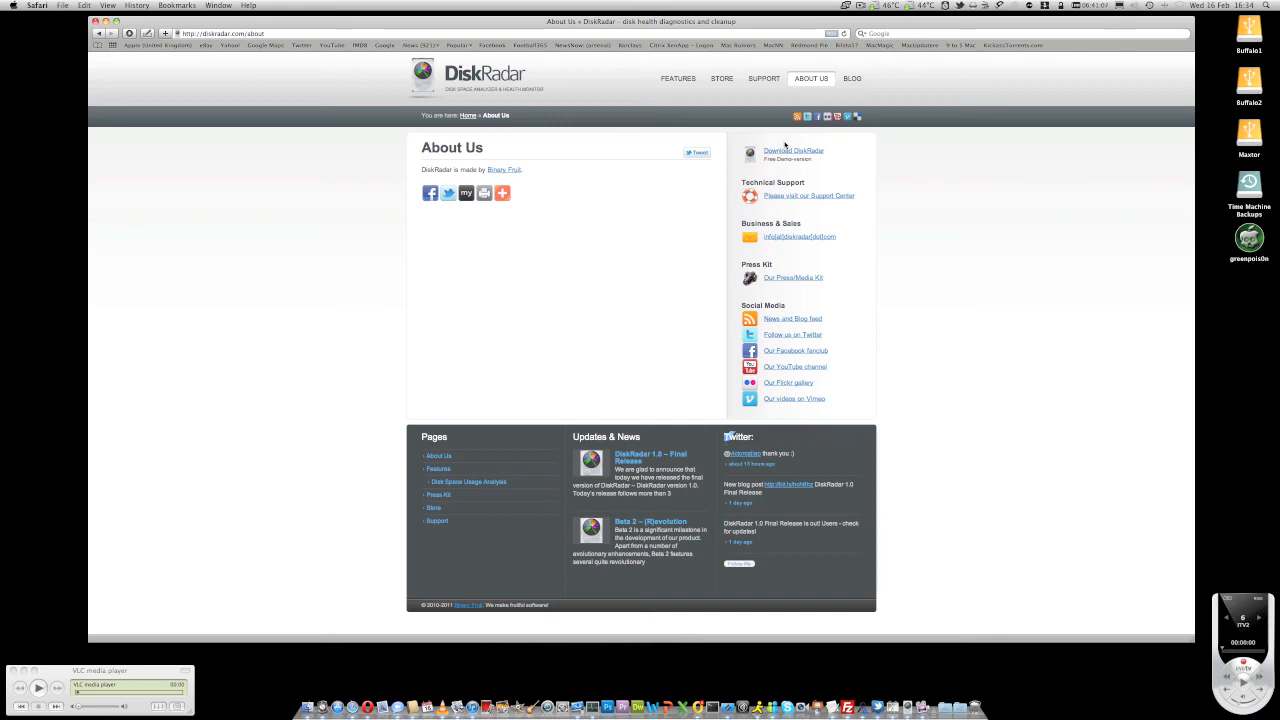
mouse_move(878, 16)
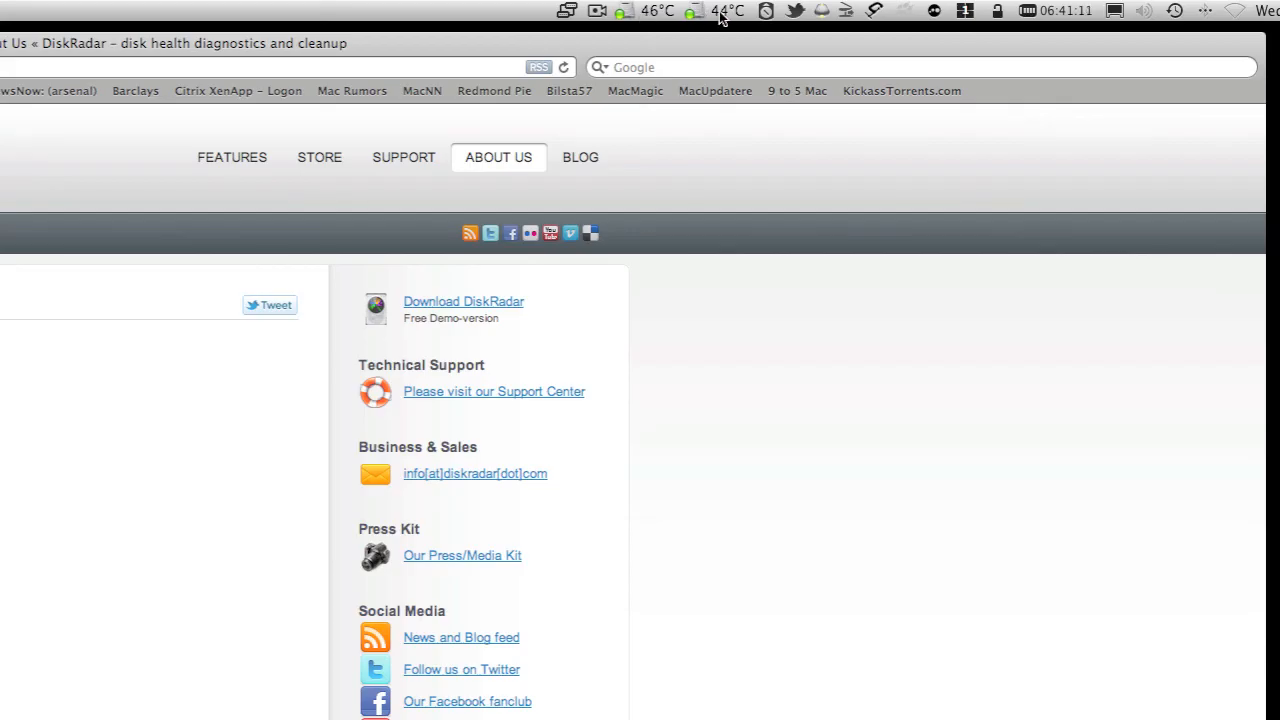
mouse_move(660, 18)
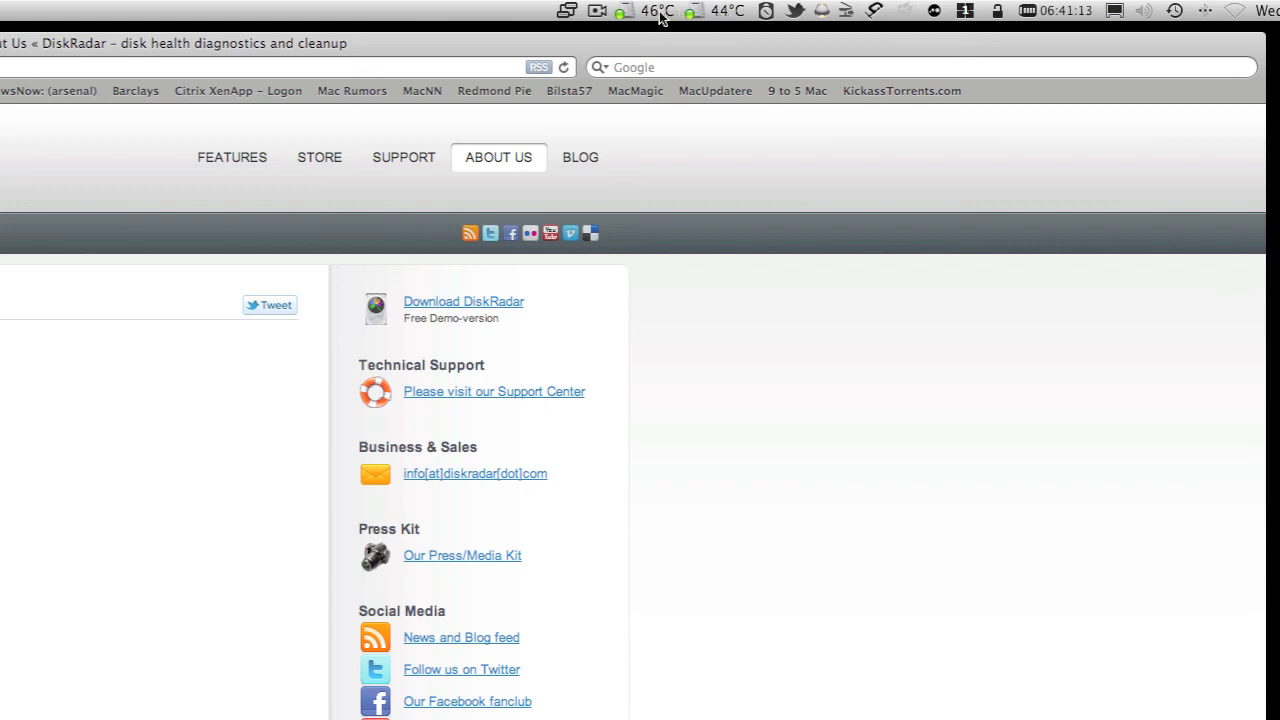